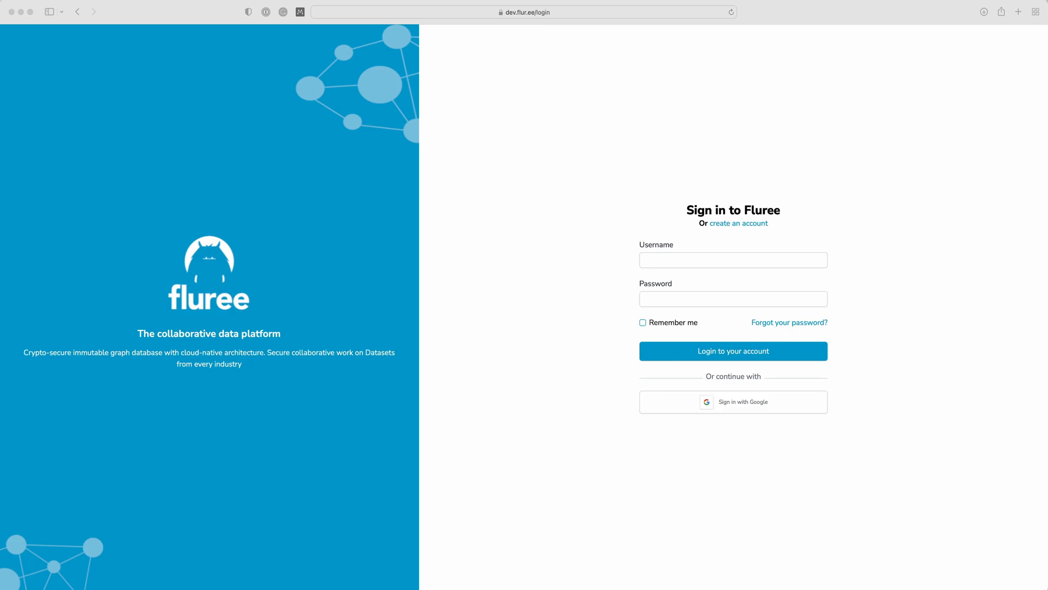
mouse_move(802, 269)
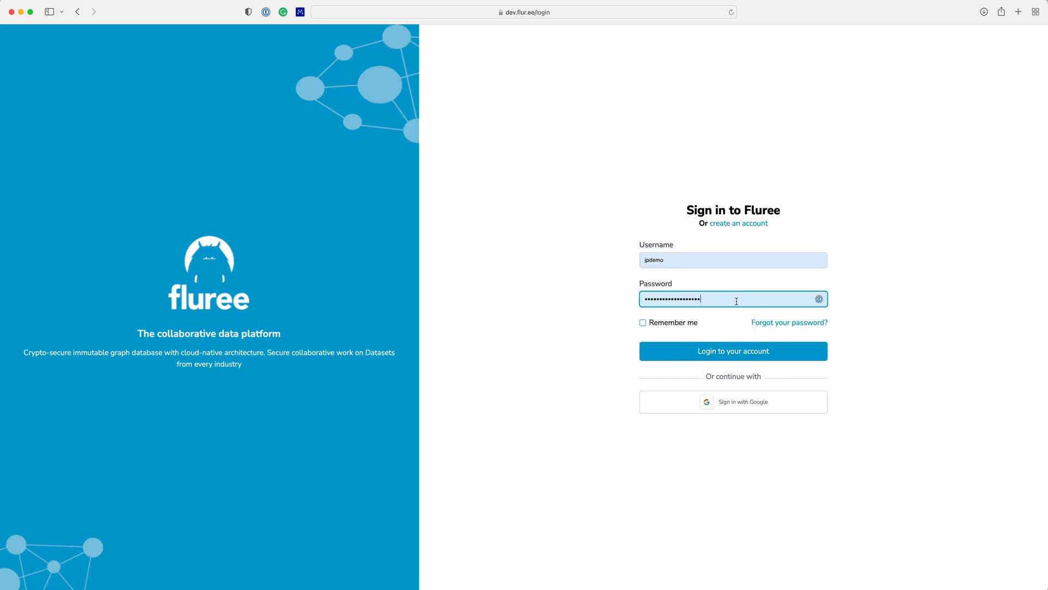
- Sign in to Fluree Nexus with the entered username and password
click(733, 350)
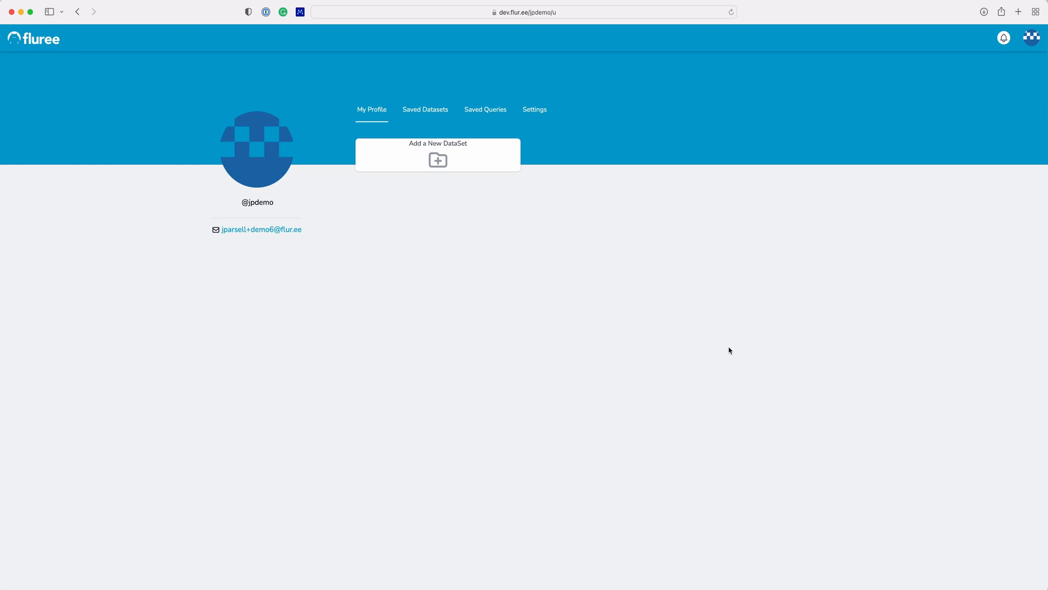
mouse_move(727, 297)
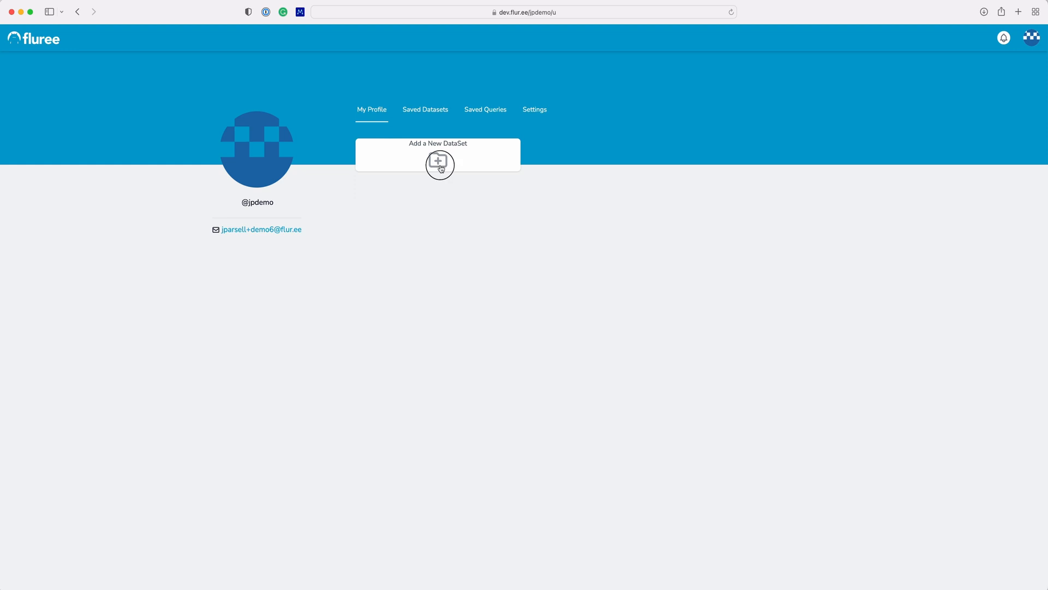
- Create a private dataset named 'test' with the tag 'test dataset'
click(439, 164)
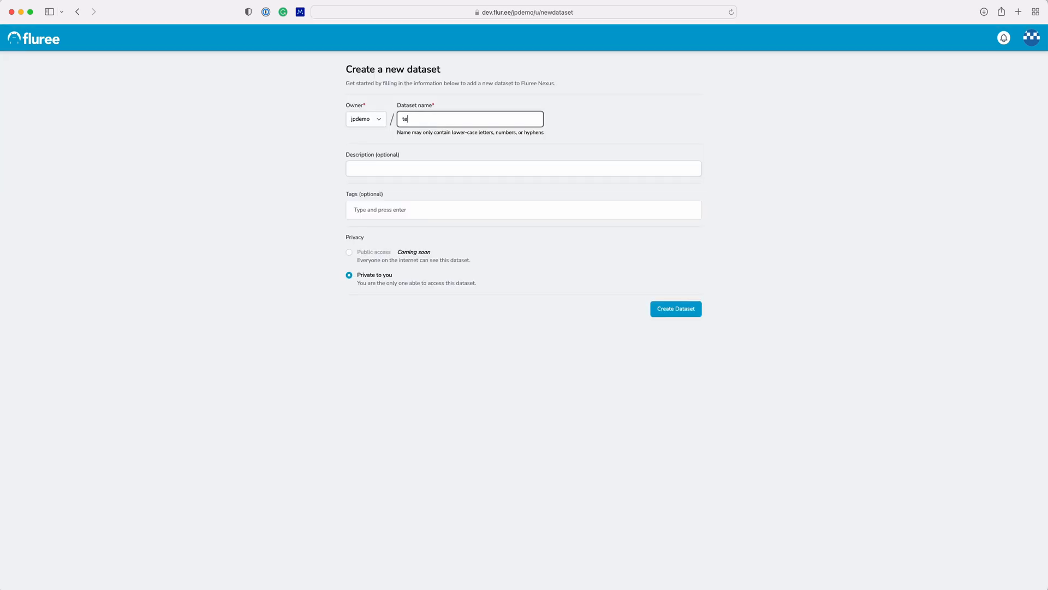
text(test dataset)
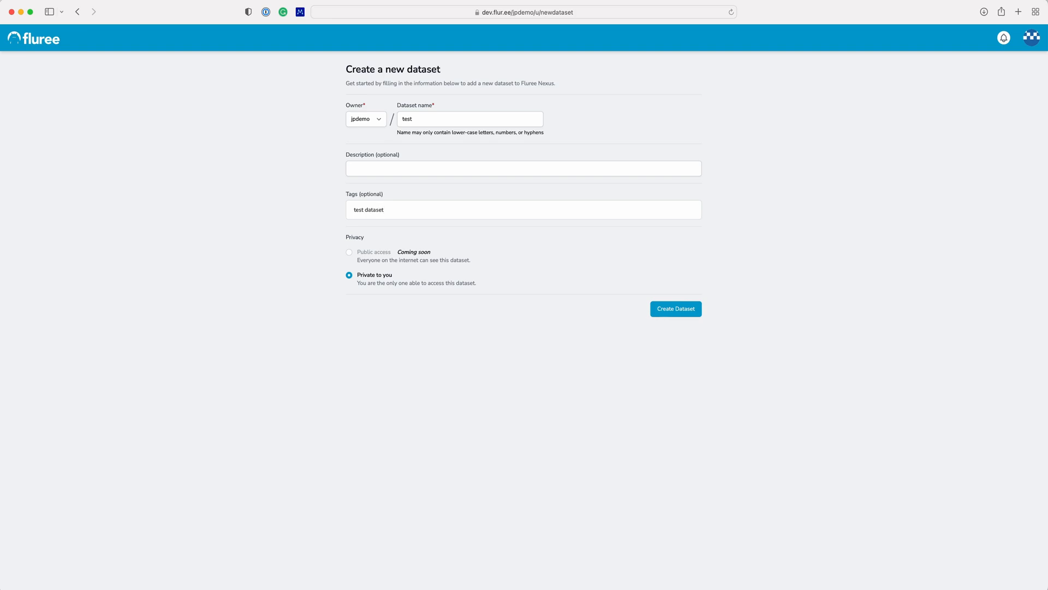
mouse_move(856, 187)
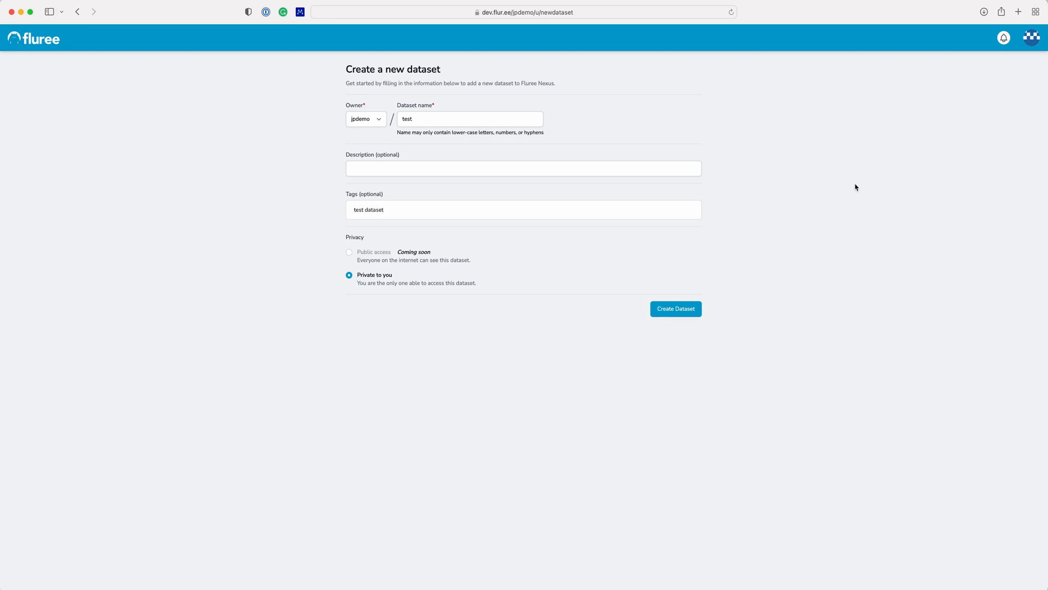
mouse_move(486, 239)
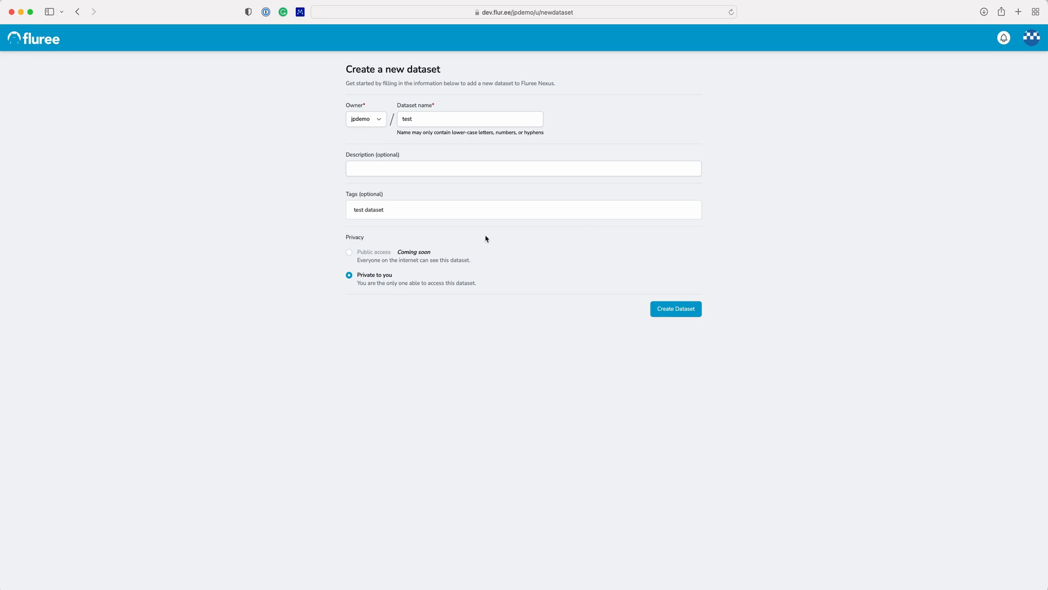
mouse_move(546, 228)
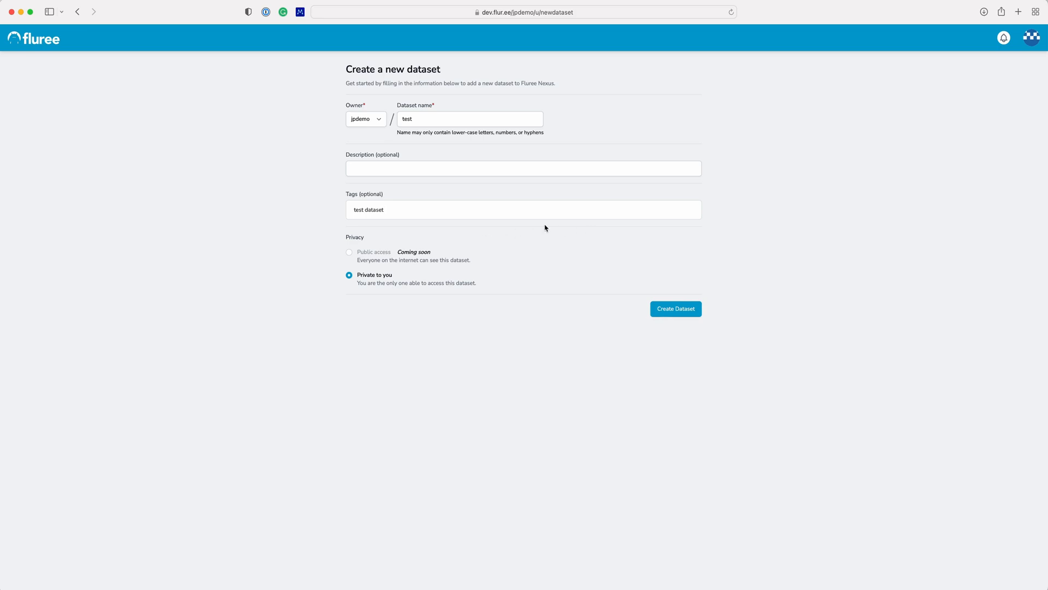
click(675, 308)
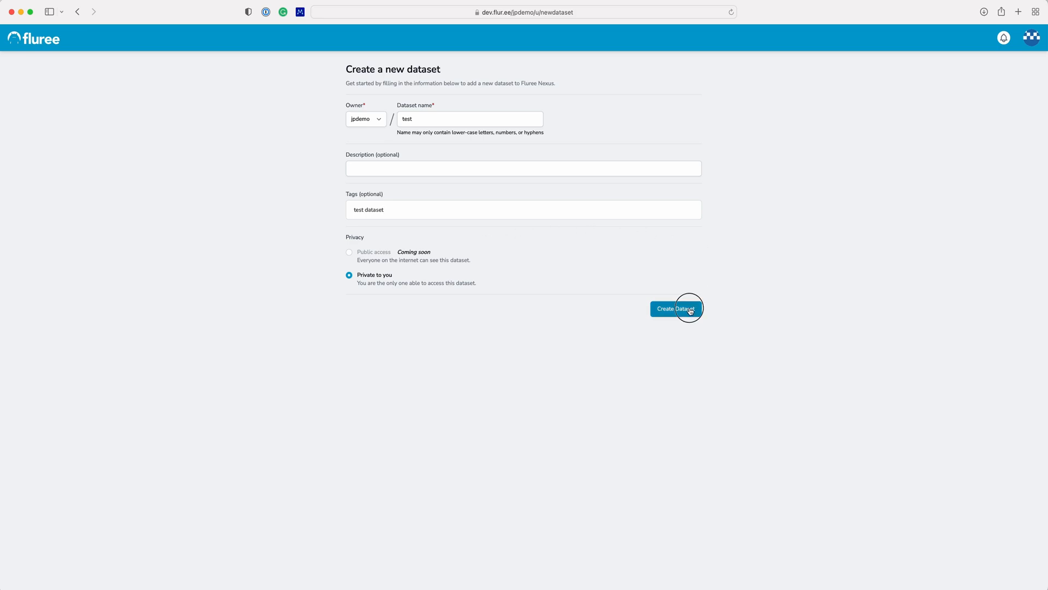
click(675, 308)
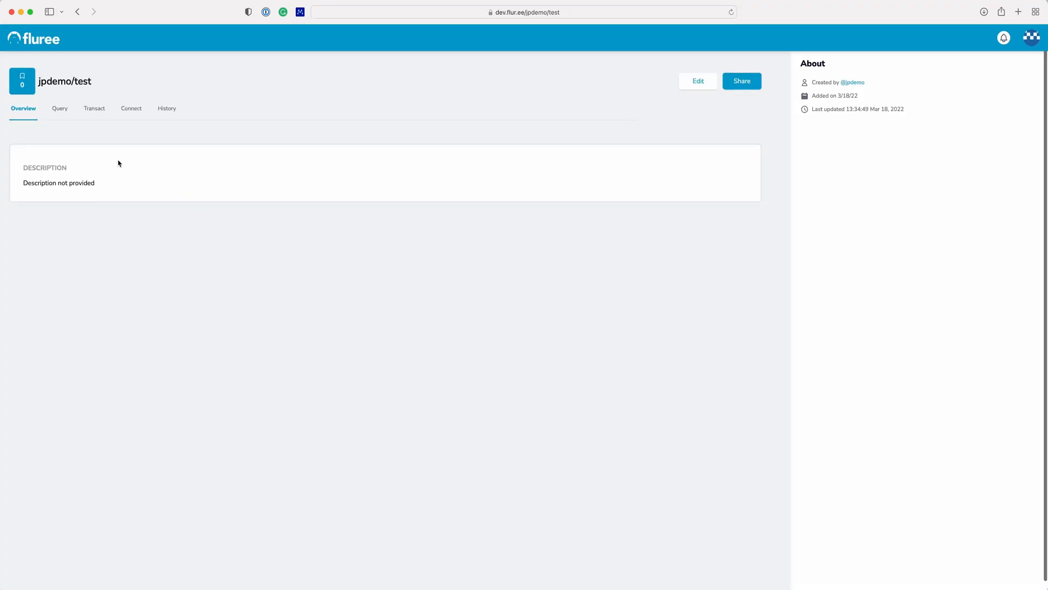
mouse_move(65, 160)
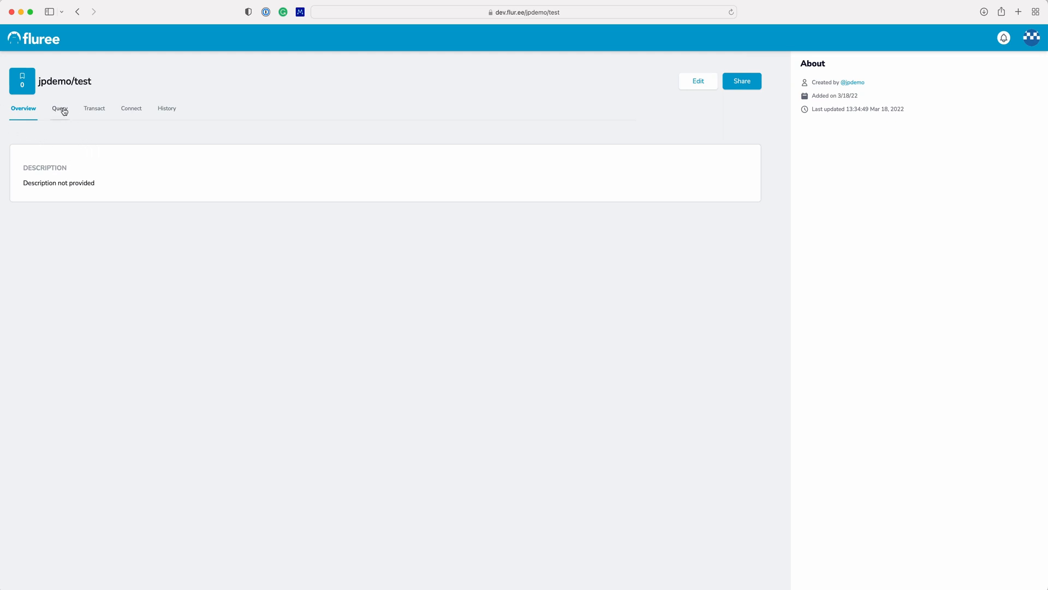
- Run a FlureeQL select query from _collection, returning the built-in system collections
click(59, 108)
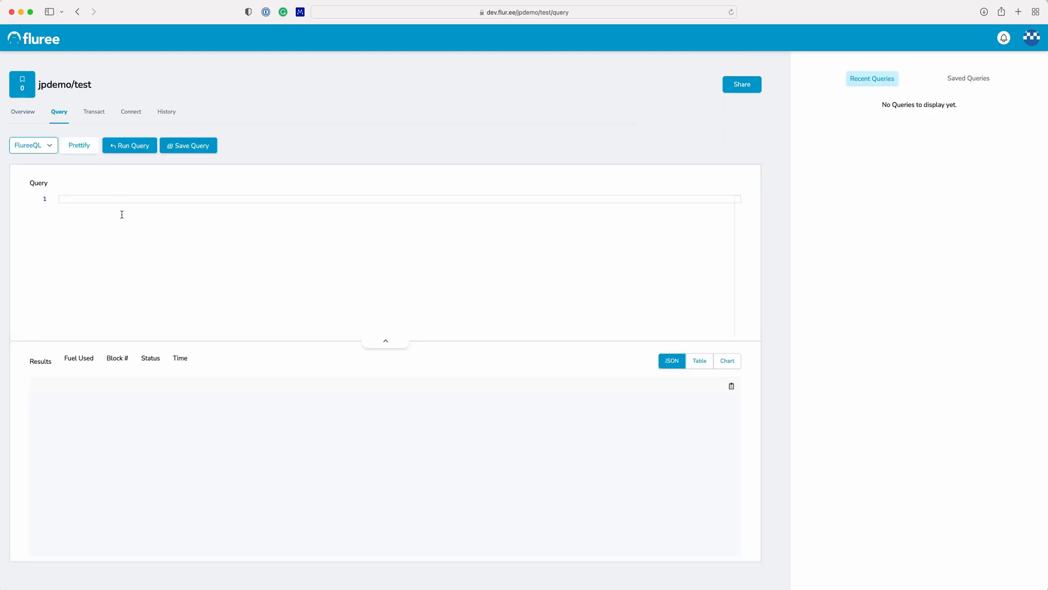
text(se)
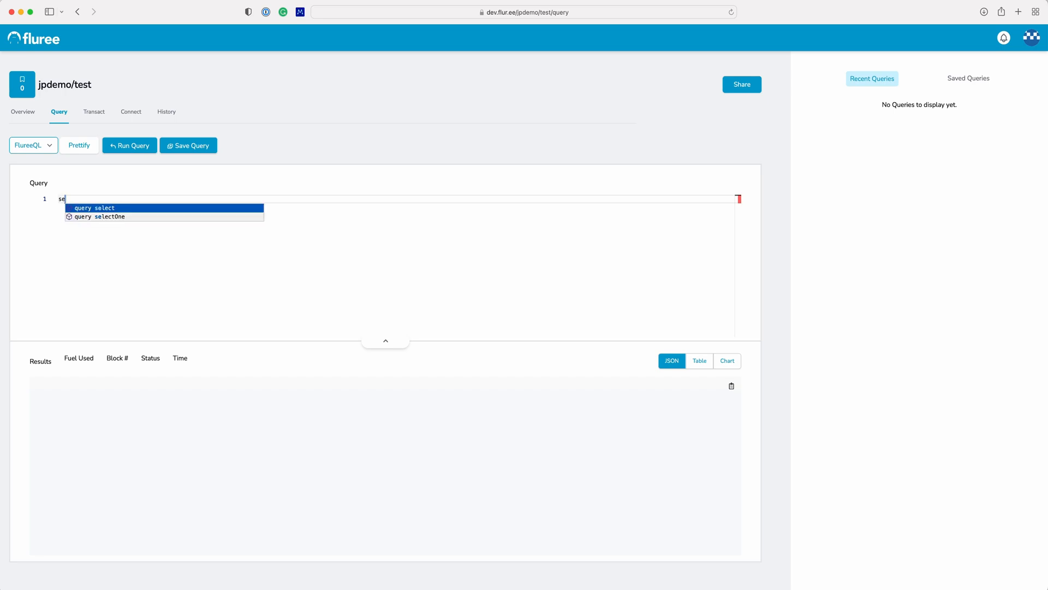
click(94, 208)
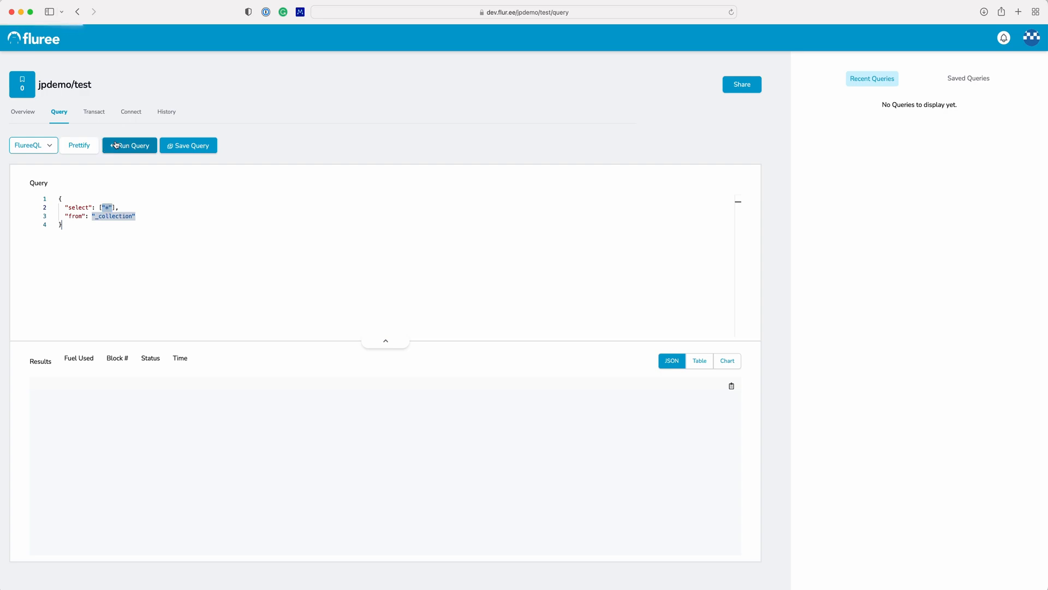
click(129, 145)
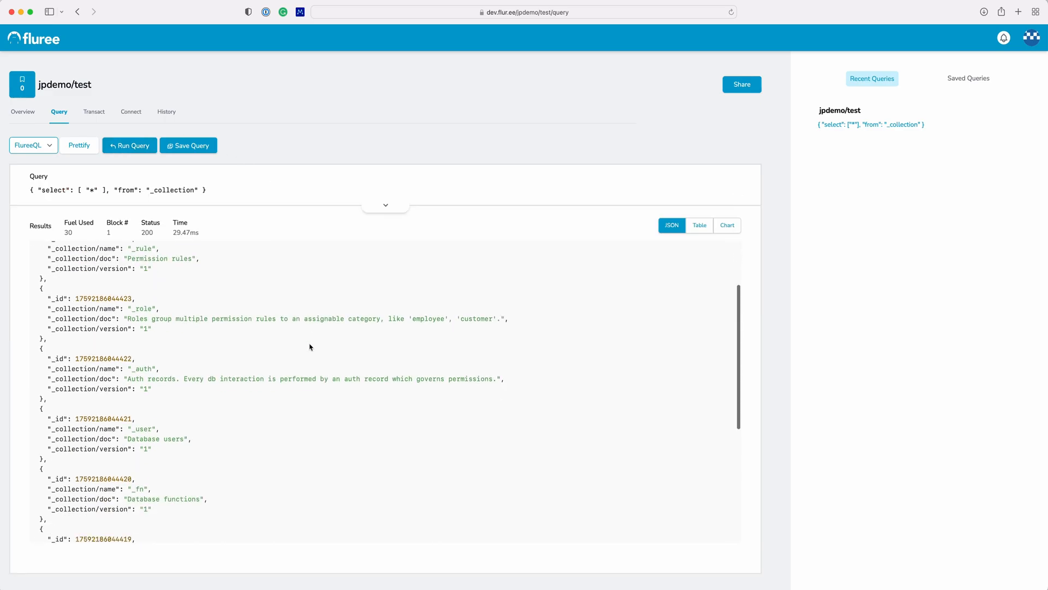
scroll(down, 3)
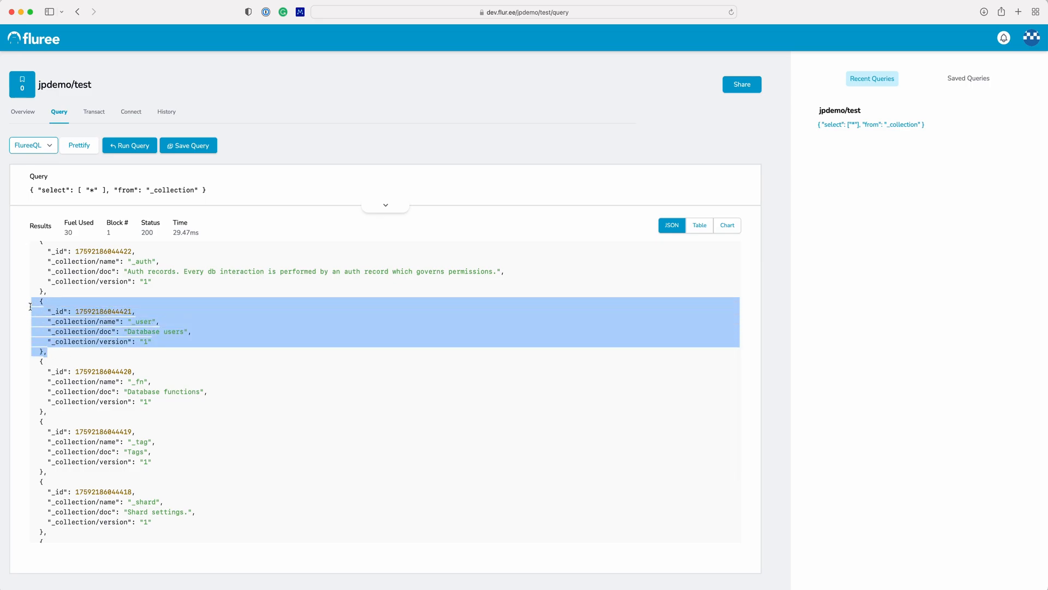
mouse_move(268, 204)
text(user)
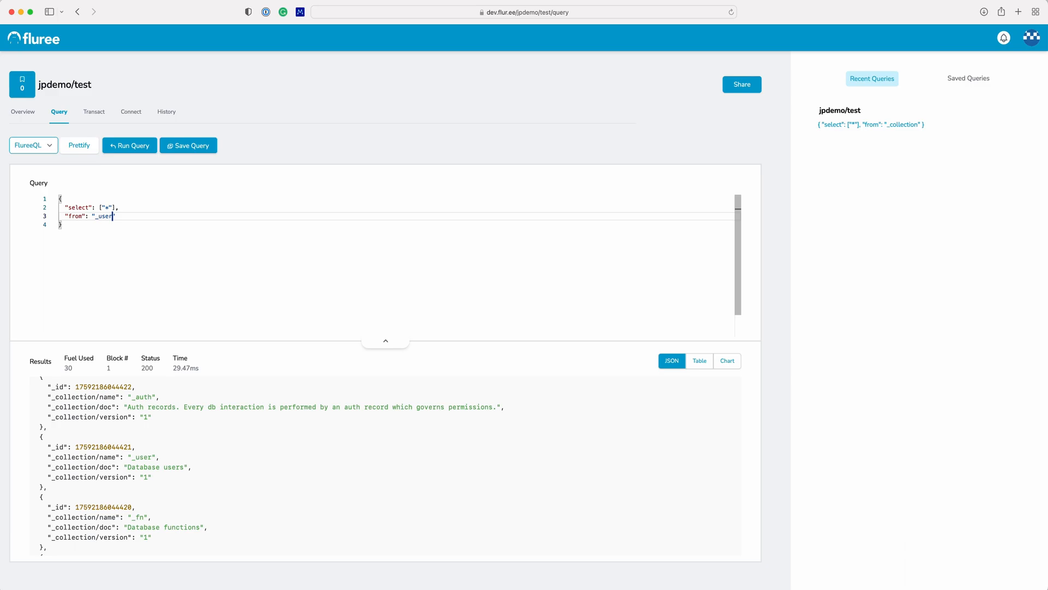
- Run the select query from _user, which returns an empty result
click(130, 145)
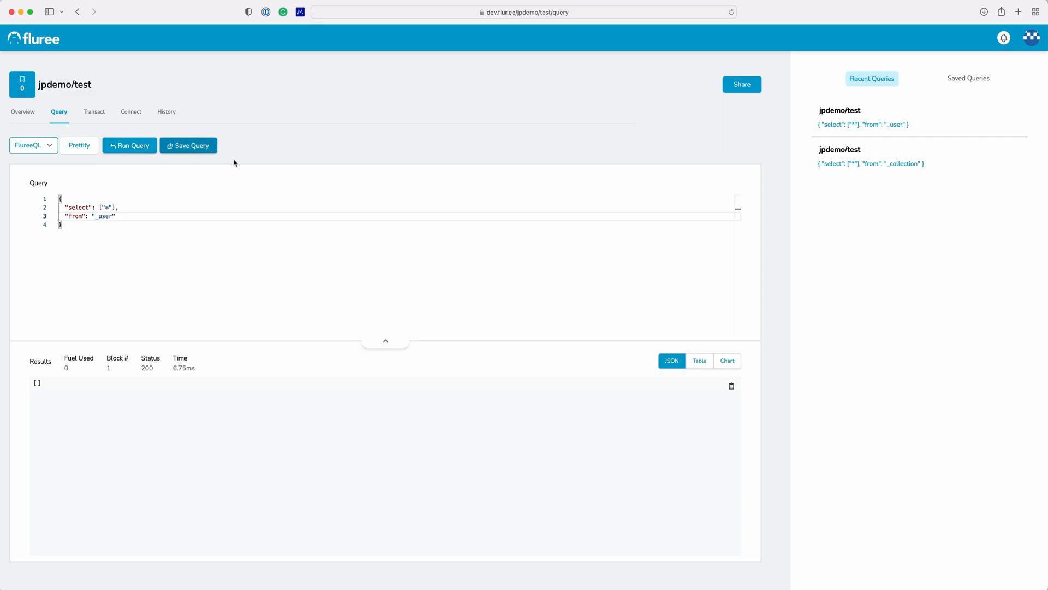
mouse_move(94, 111)
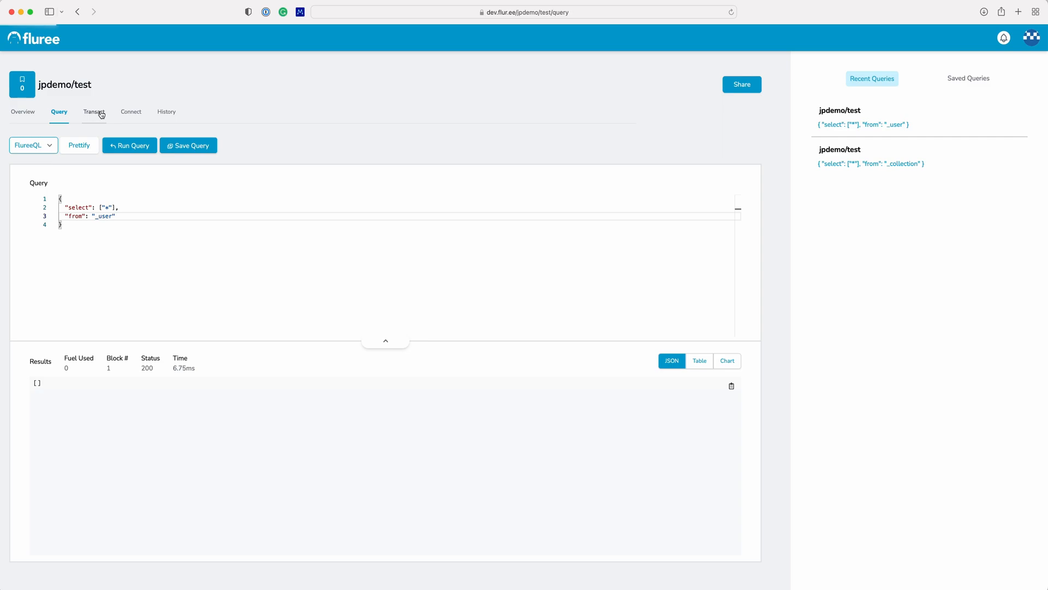
- Transact a new _predicate _user/company of type string, succeeding in block 2
click(93, 111)
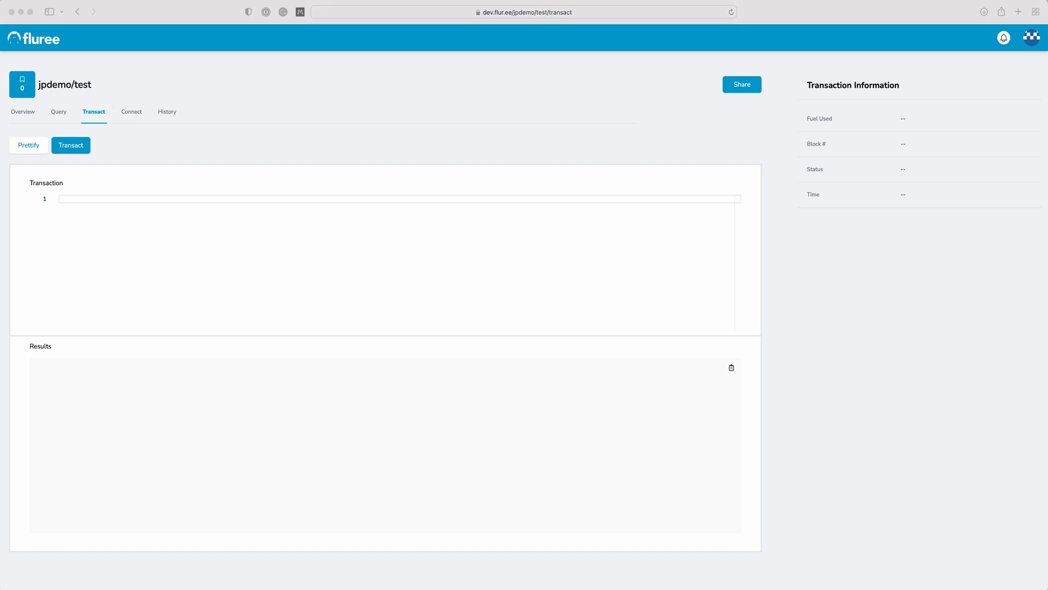
mouse_move(524, 236)
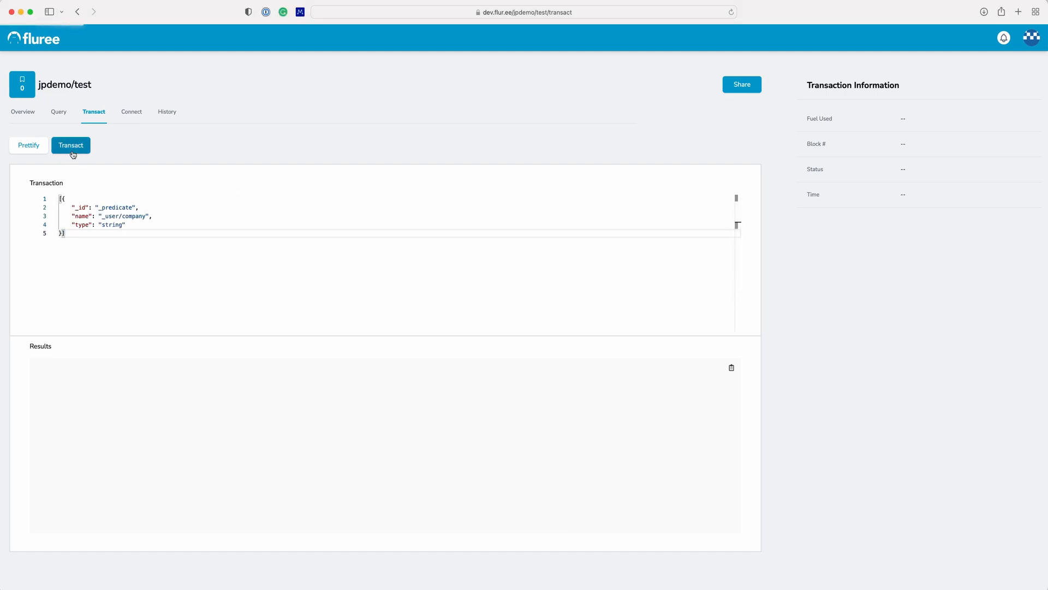
click(69, 145)
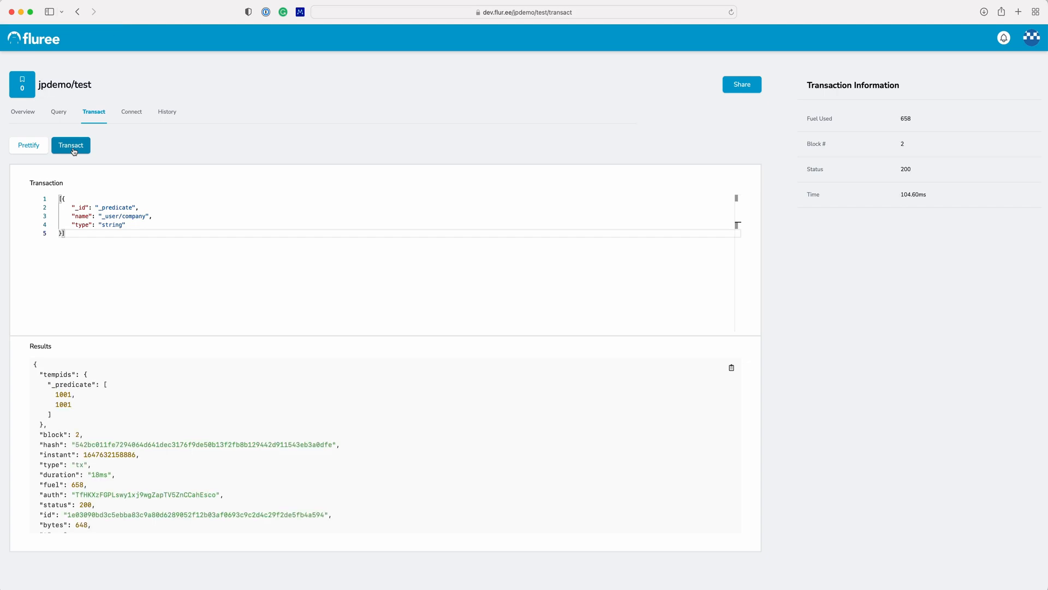
mouse_move(96, 166)
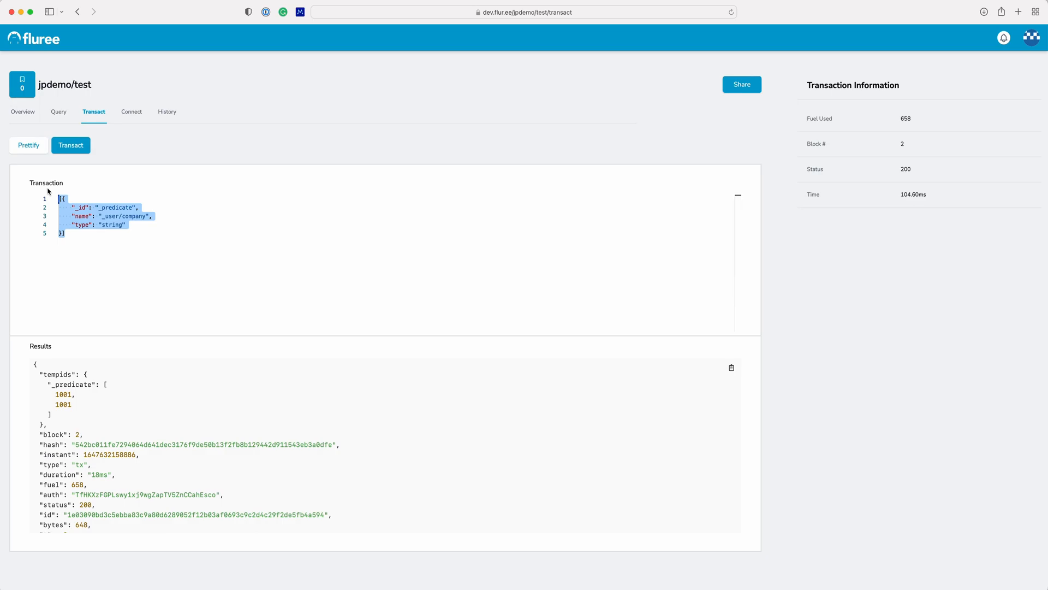
- Transact a new _user 'jake' with company 'Fluree', succeeding in block 3
click(70, 145)
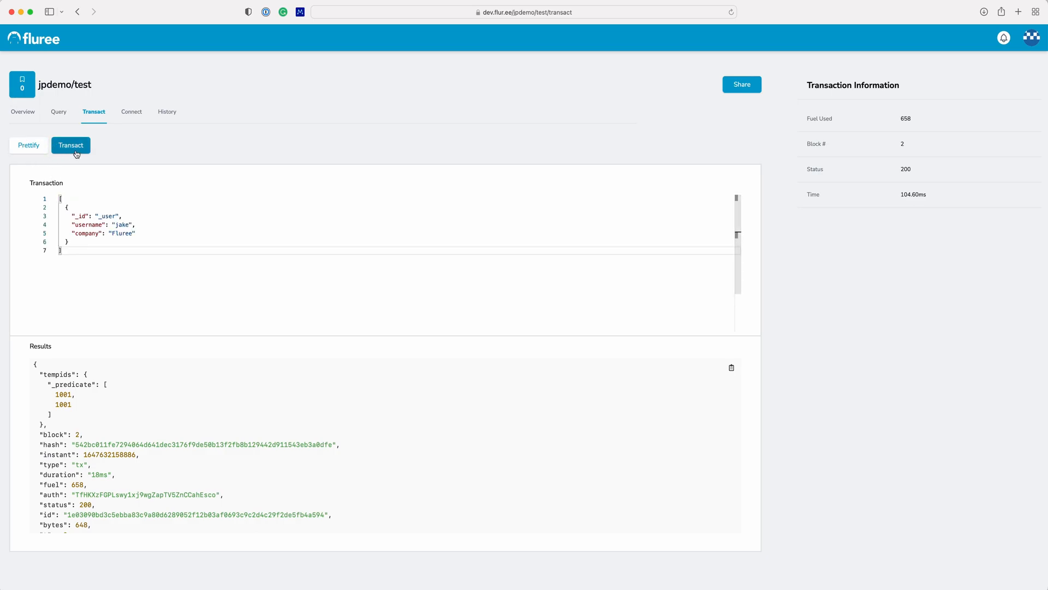
click(69, 145)
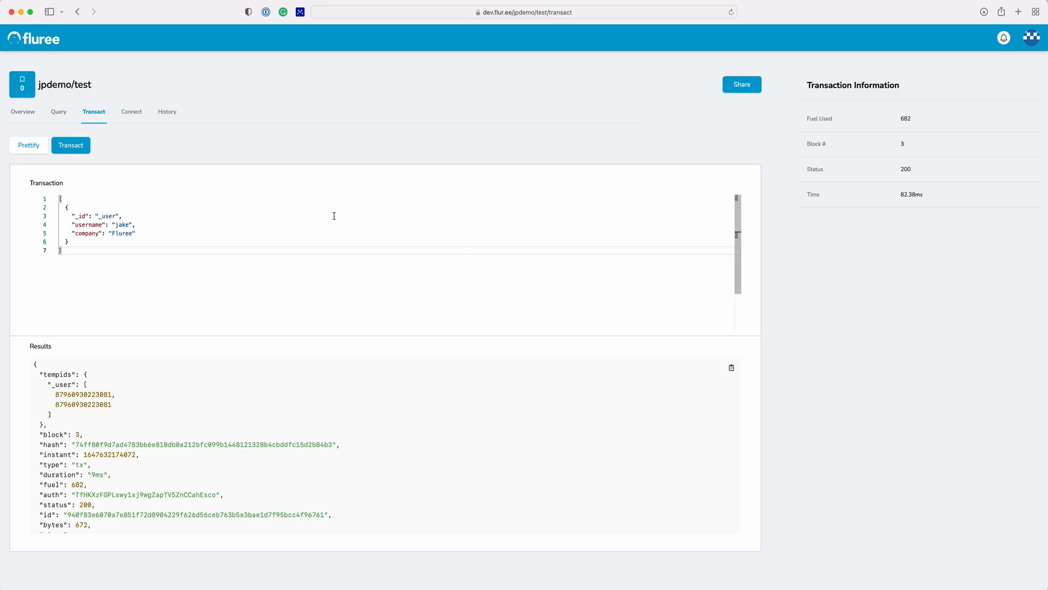
- View the dataset's block history with Block 3 and Block 2 details expanded
click(166, 111)
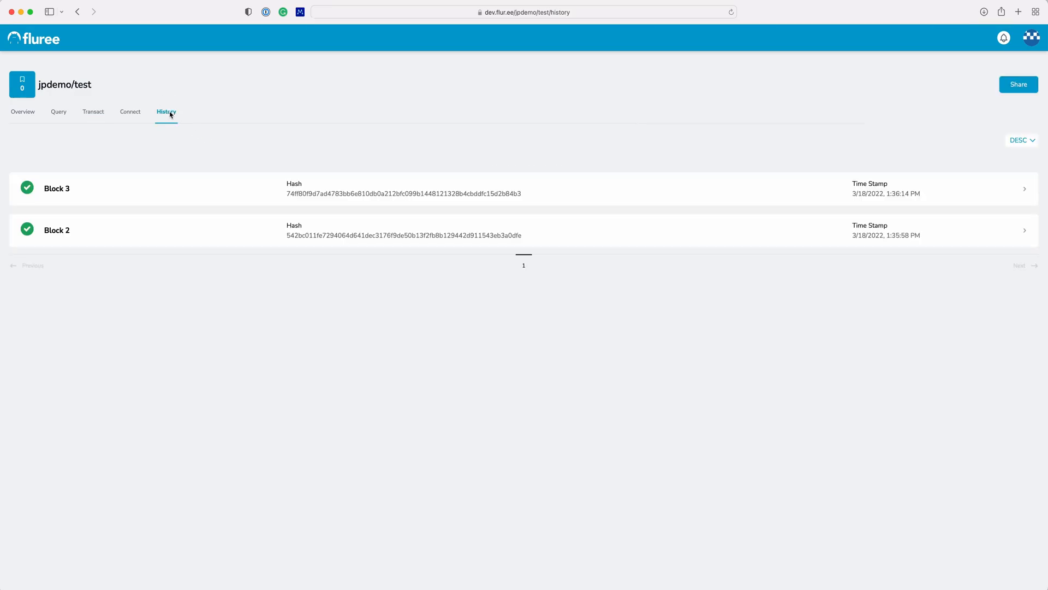
mouse_move(677, 263)
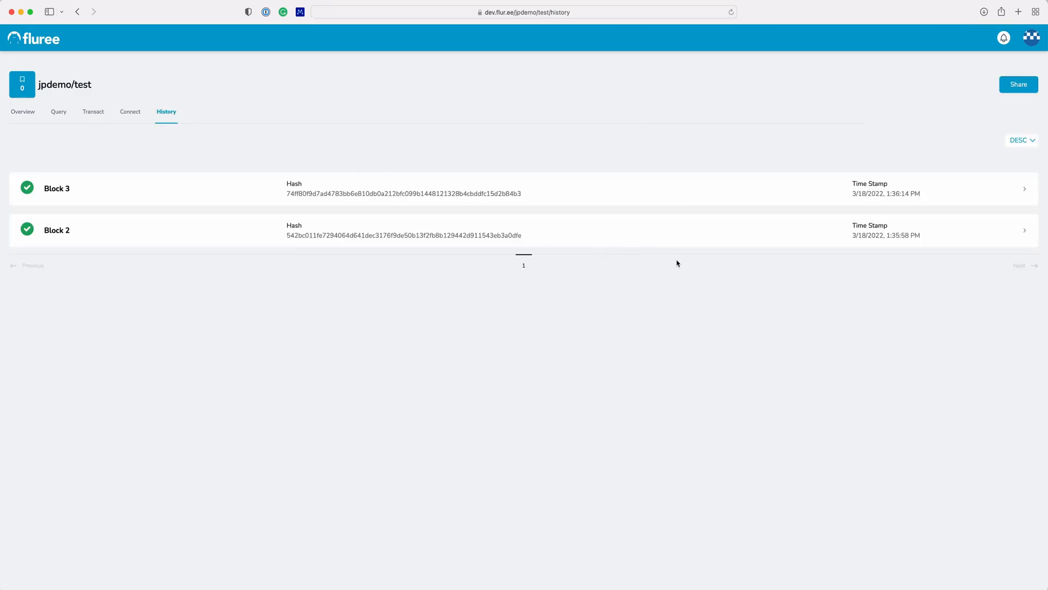
mouse_move(814, 273)
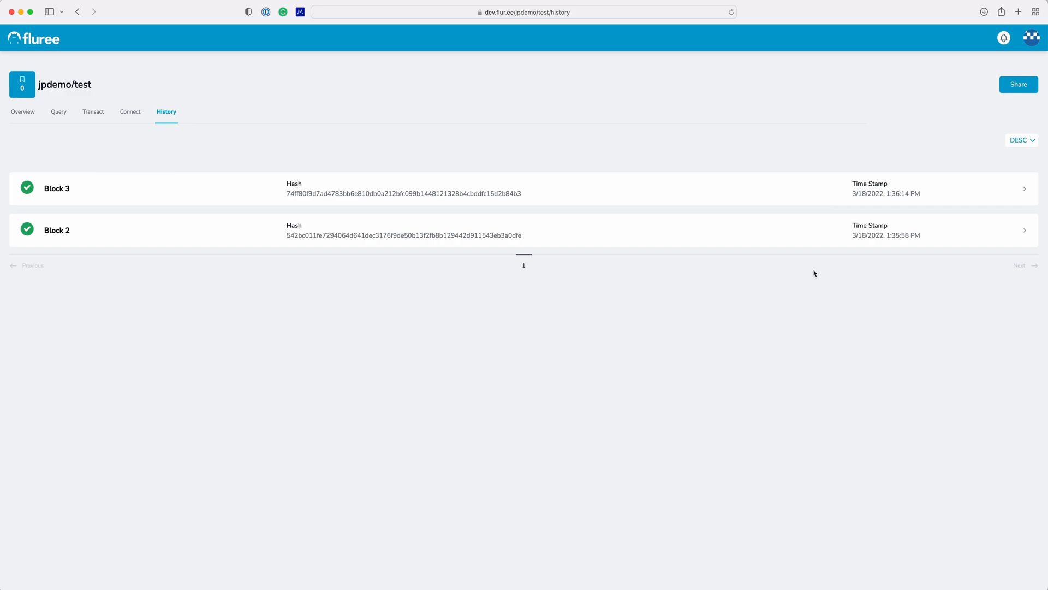
mouse_move(1025, 189)
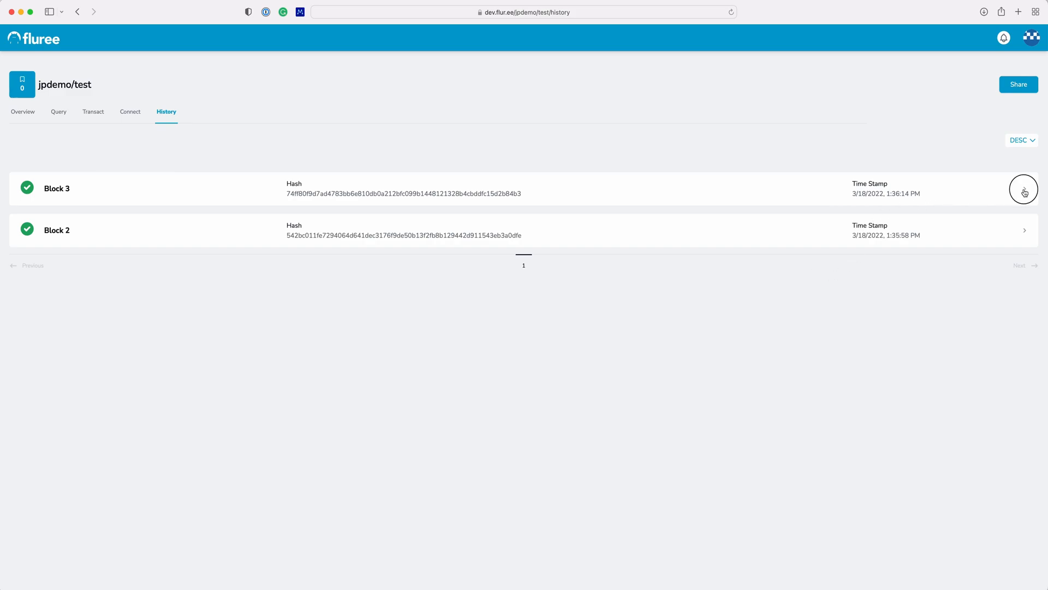
click(1023, 189)
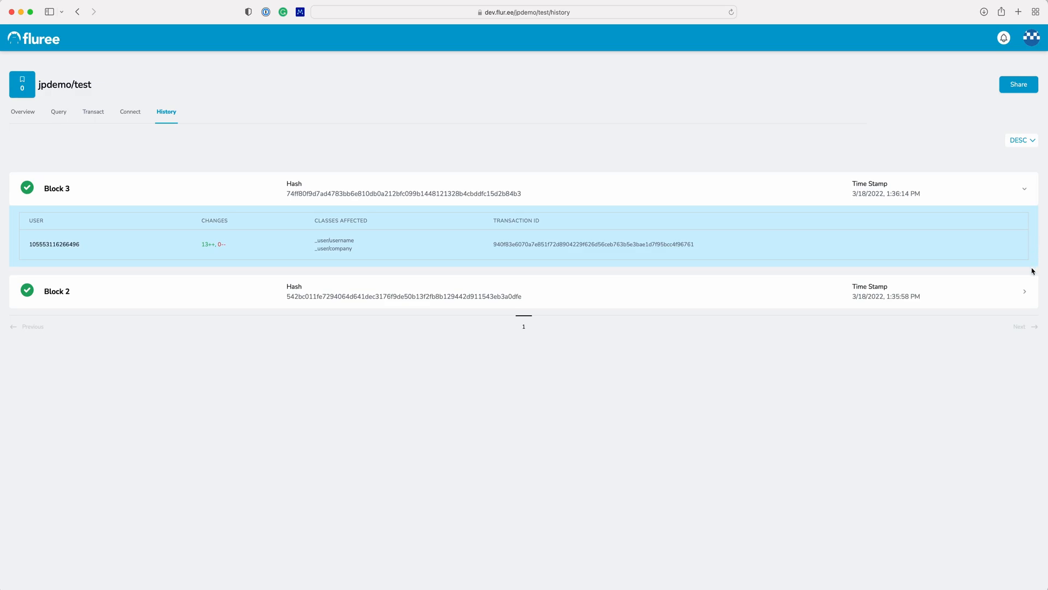
click(1023, 290)
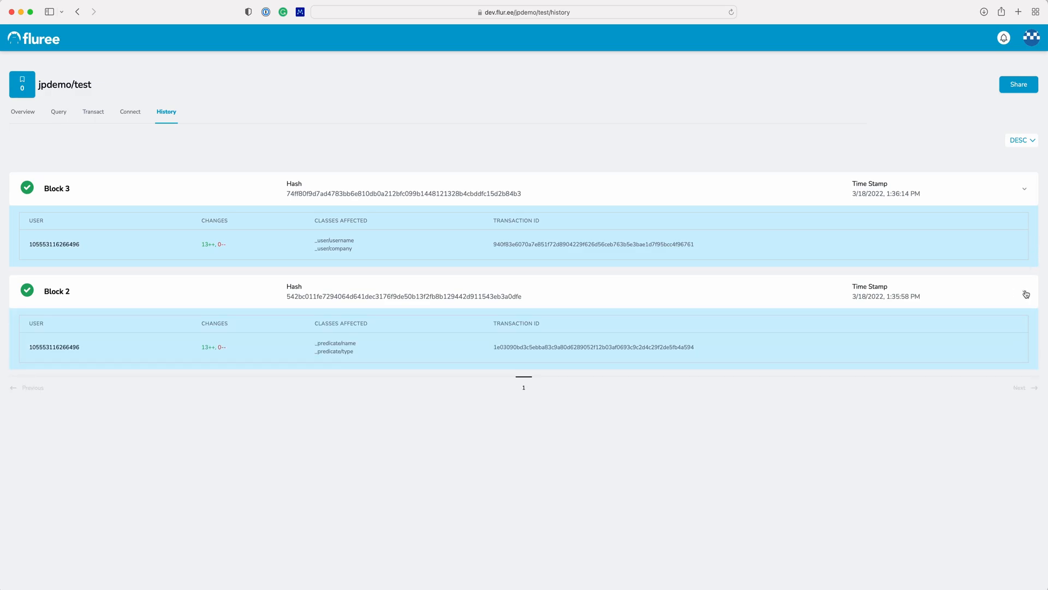
mouse_move(59, 111)
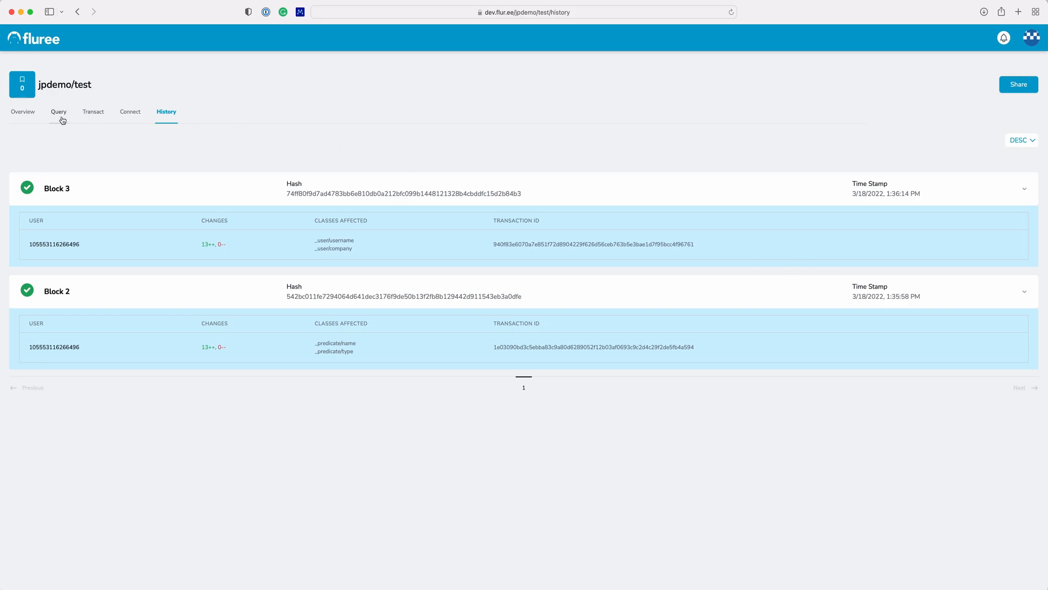
- Rerun the select query from _user, now returning jake with company Fluree
click(58, 111)
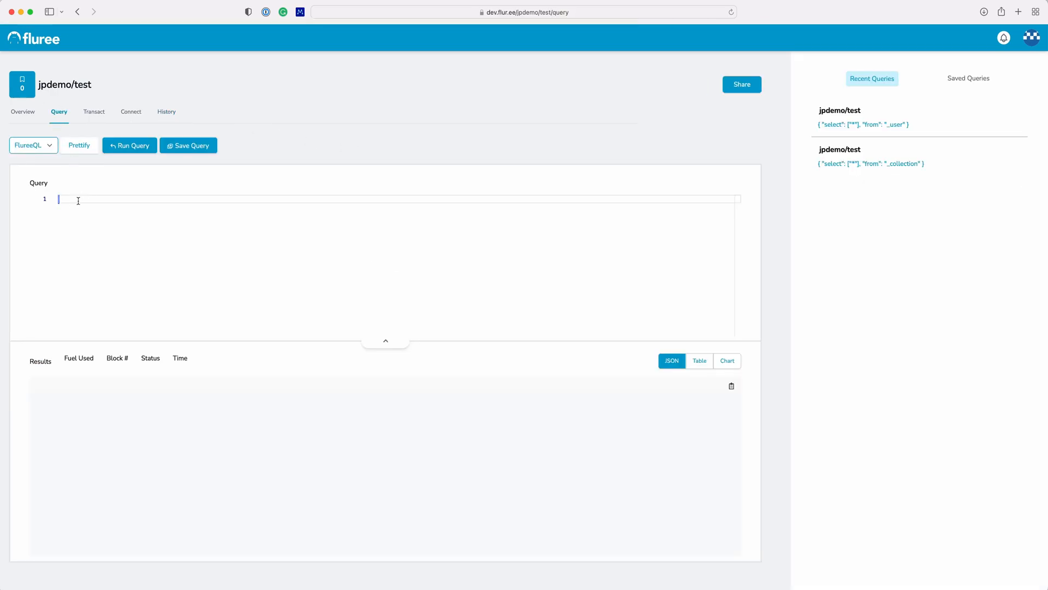
text(qu)
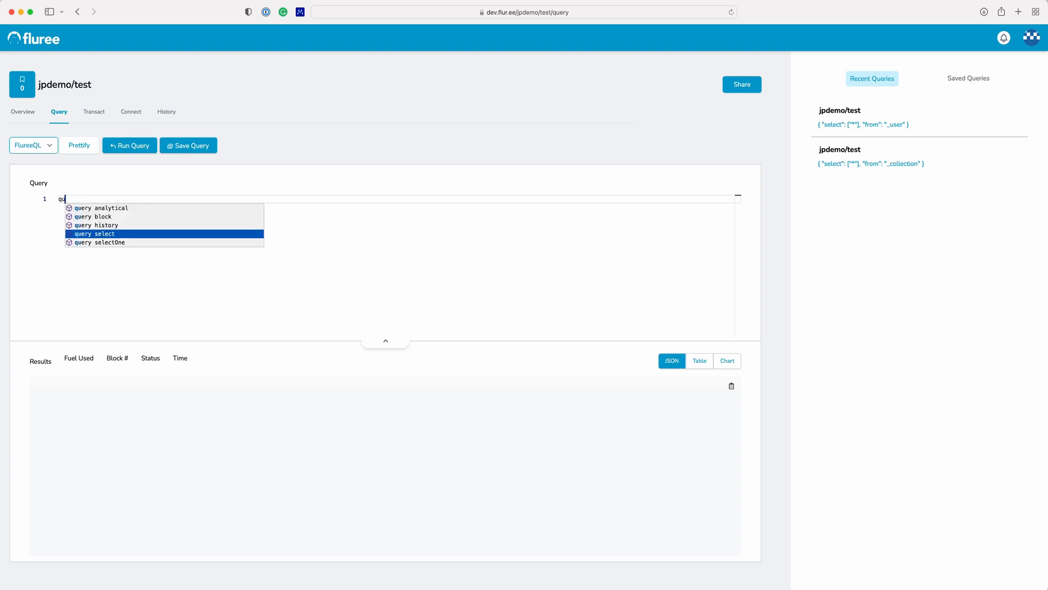
text(e)
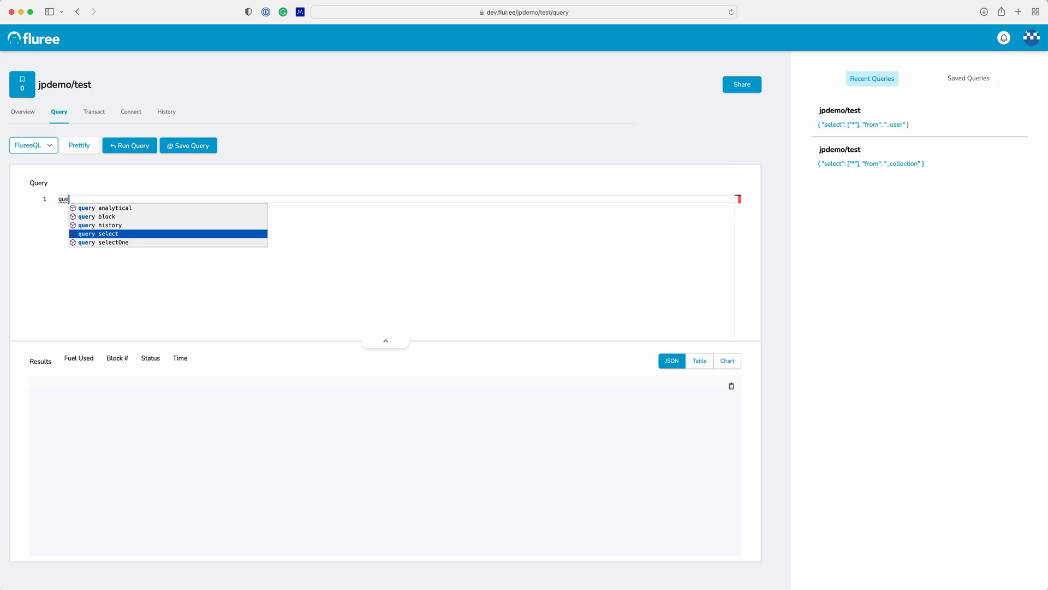
click(870, 163)
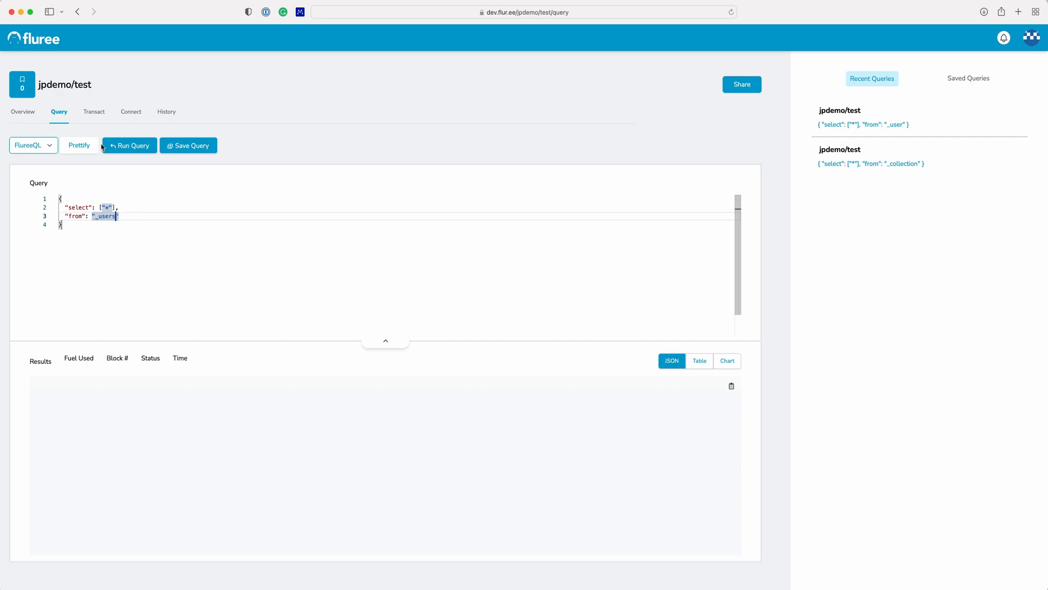
click(129, 145)
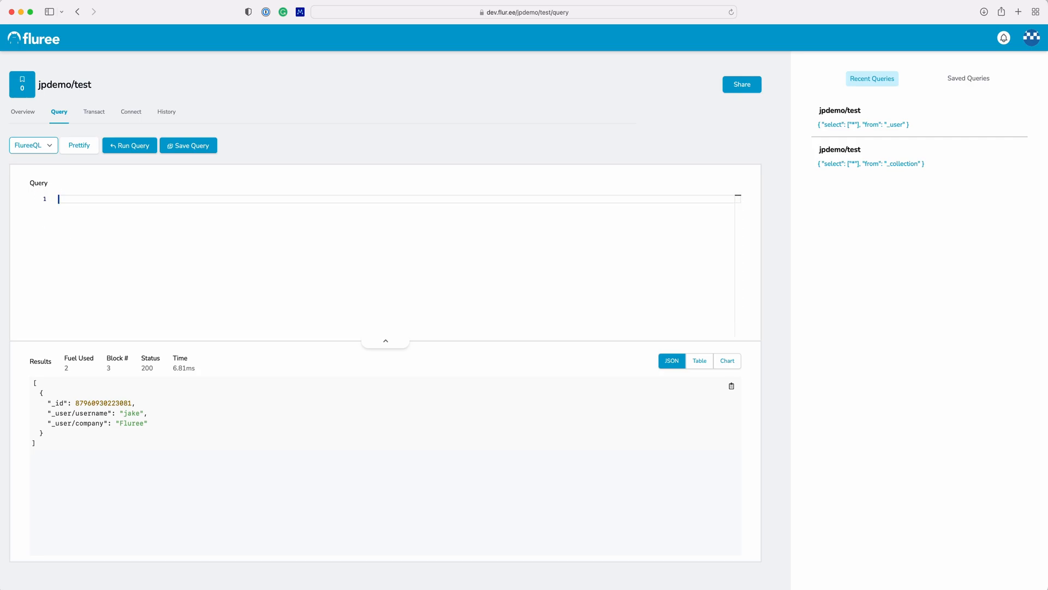
- Run a where/select query for ?name and ?company, showing jake and Fluree as a table
text(q)
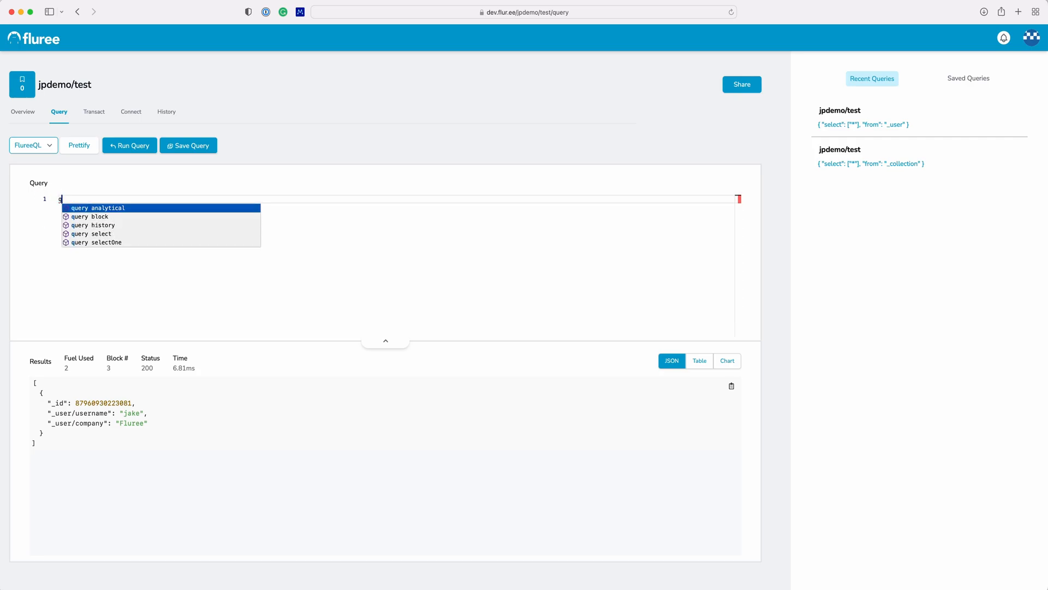
text({"where": [["?p", "_predicate/name", "?name"]], "select": ["?name"]})
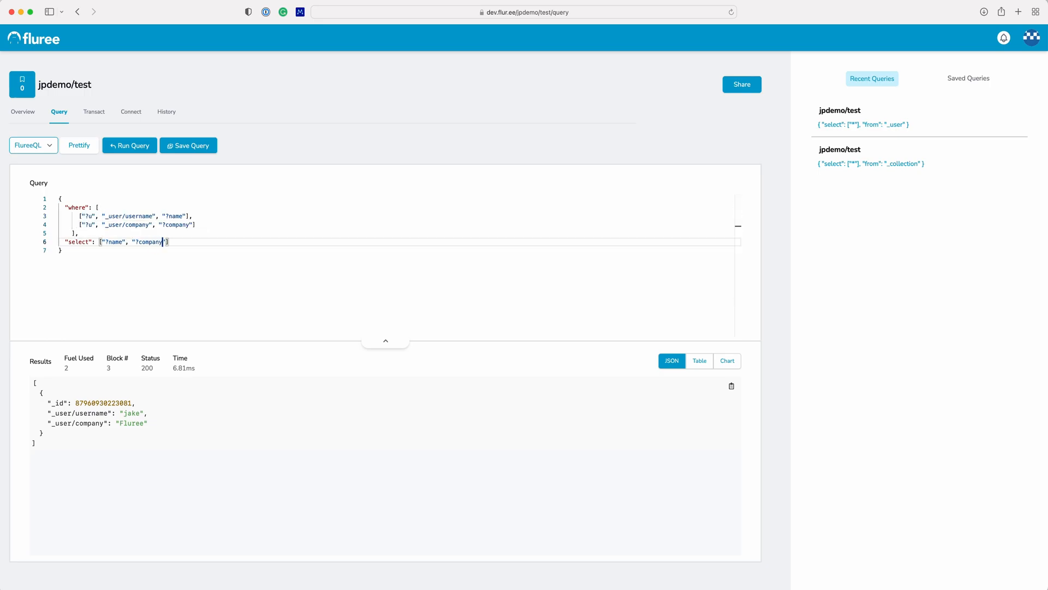
click(128, 145)
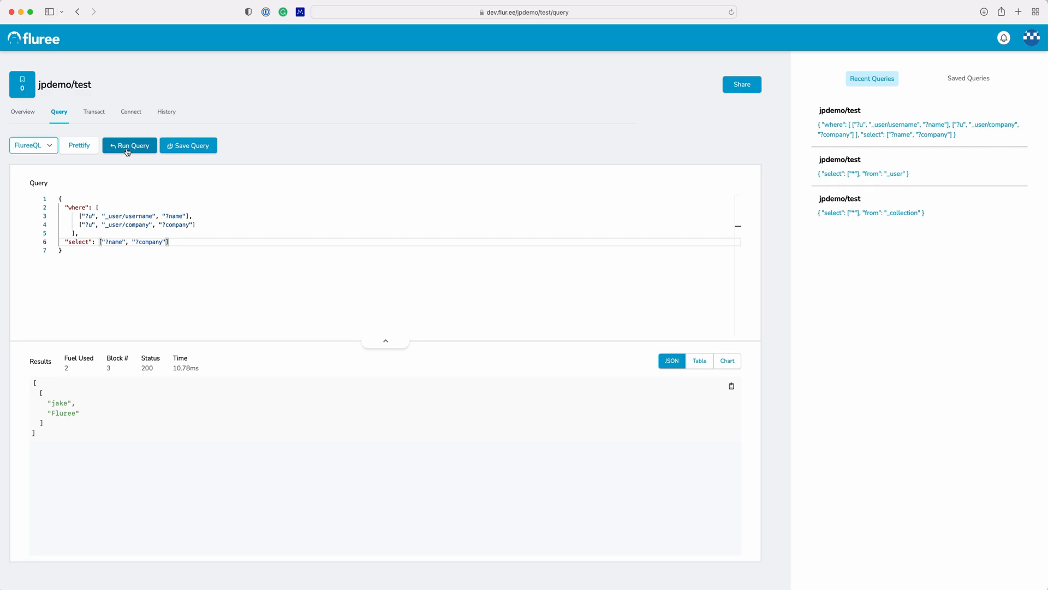
click(699, 360)
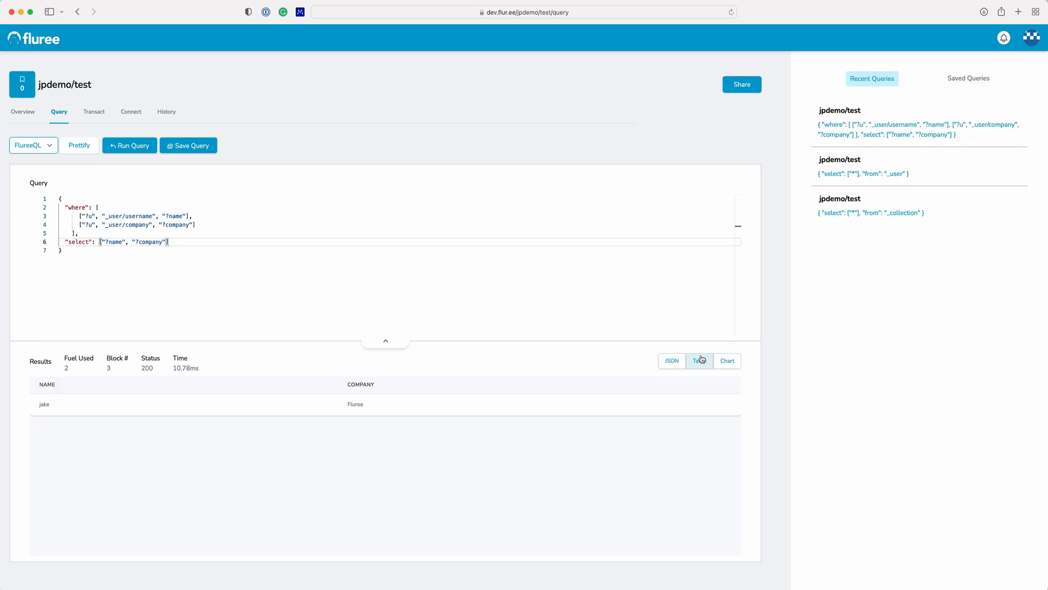
click(699, 361)
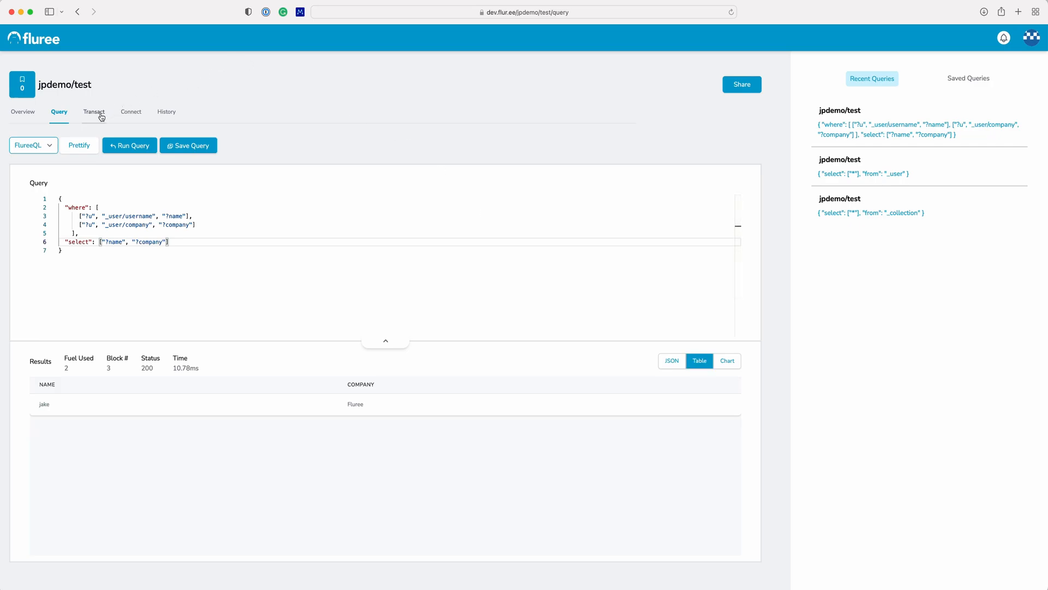
- Transact a second _user 'bill' with company 'Microsoft', succeeding in block 4
click(94, 112)
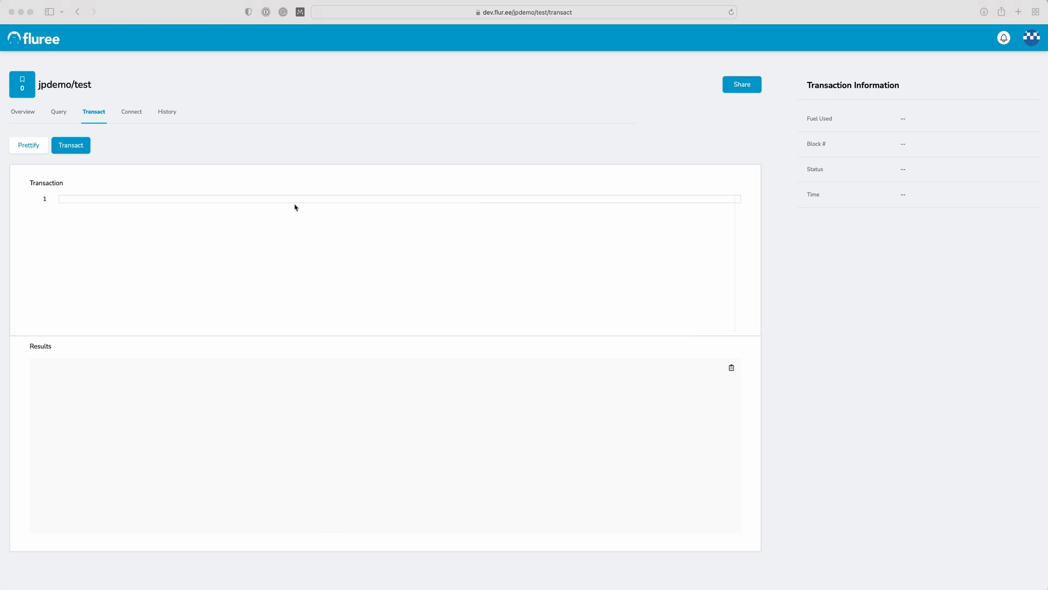
text([{"_id": "_user", "username": "bill", "company": "Microsoft"}])
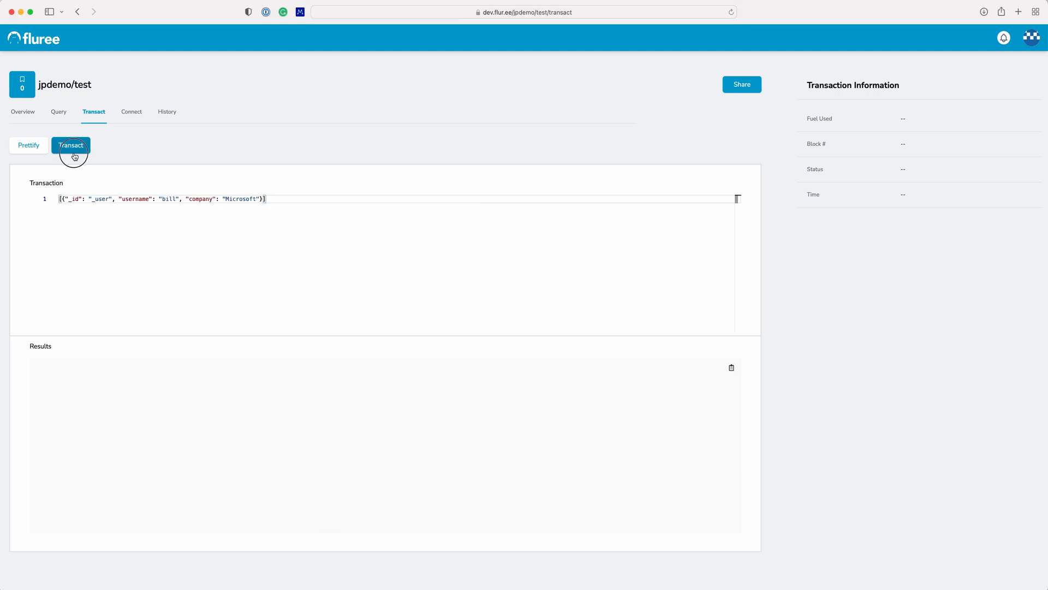
click(69, 145)
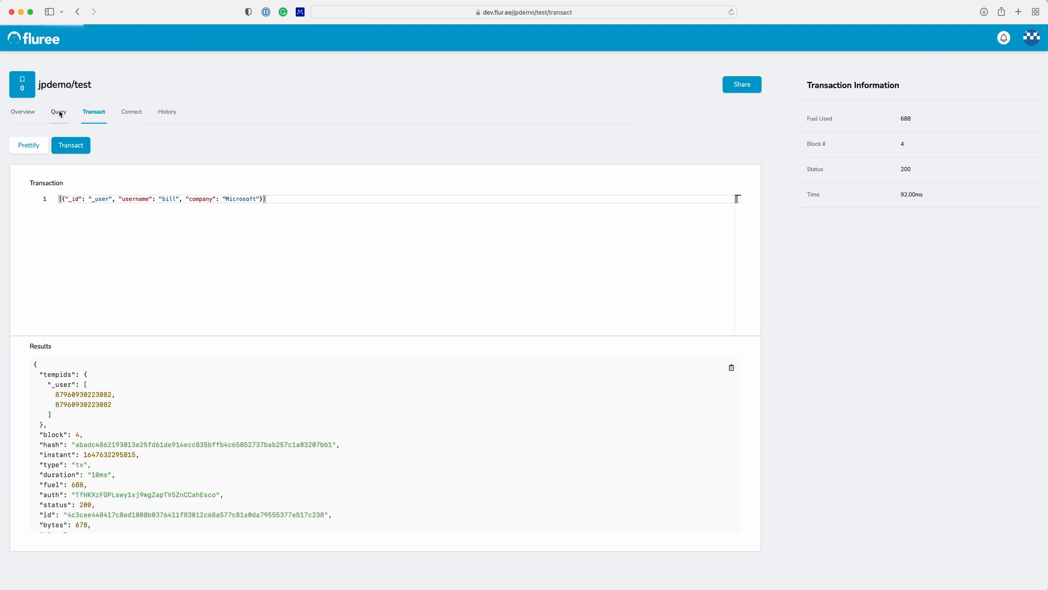
- Rerun the recent where/select query and show bill/Microsoft and jake/Fluree as a table
click(58, 112)
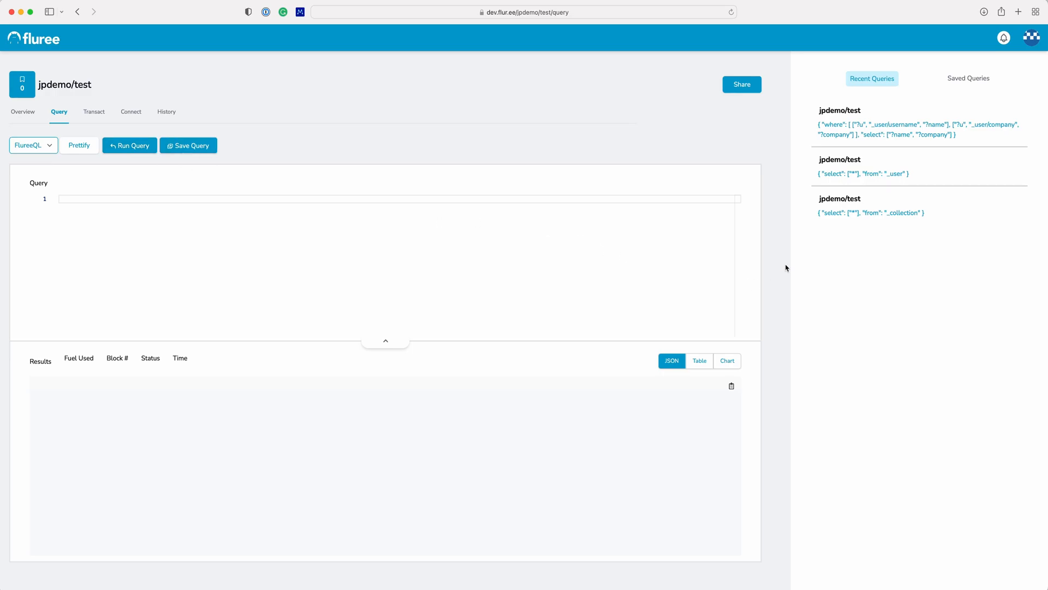
mouse_move(836, 130)
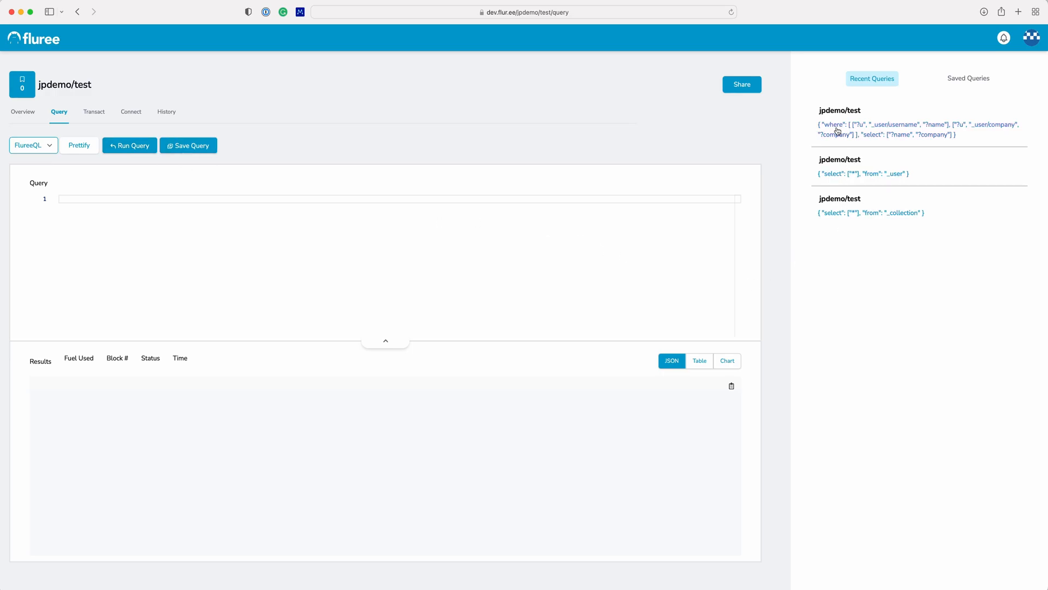
click(919, 128)
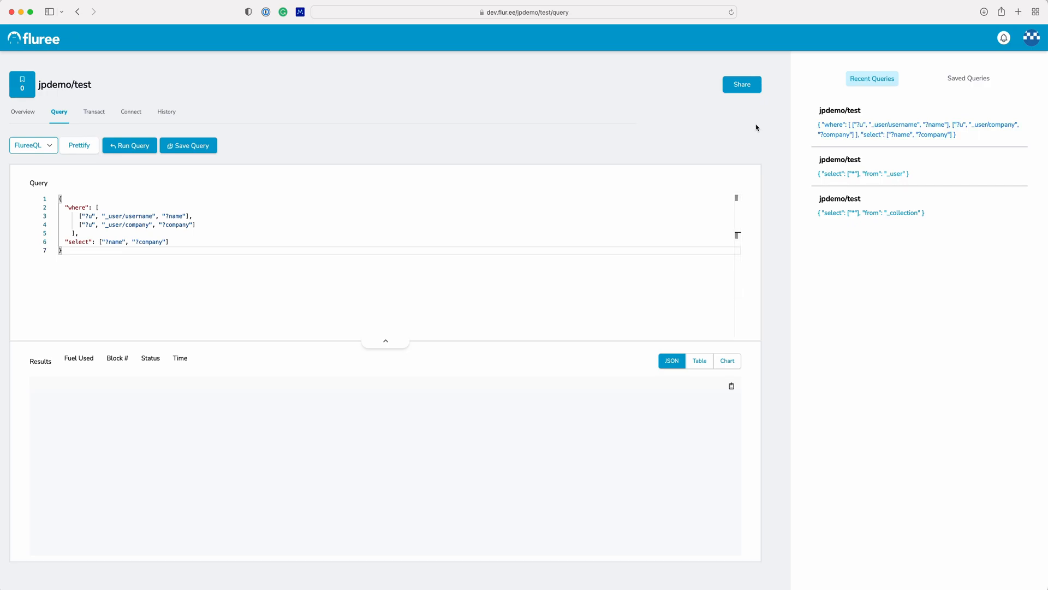
click(129, 146)
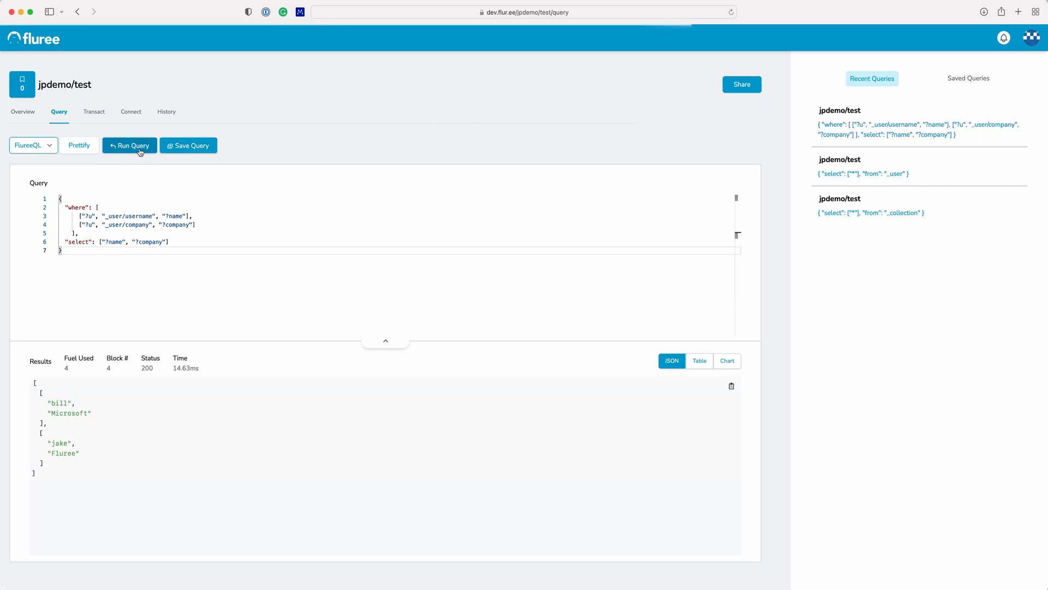
click(699, 360)
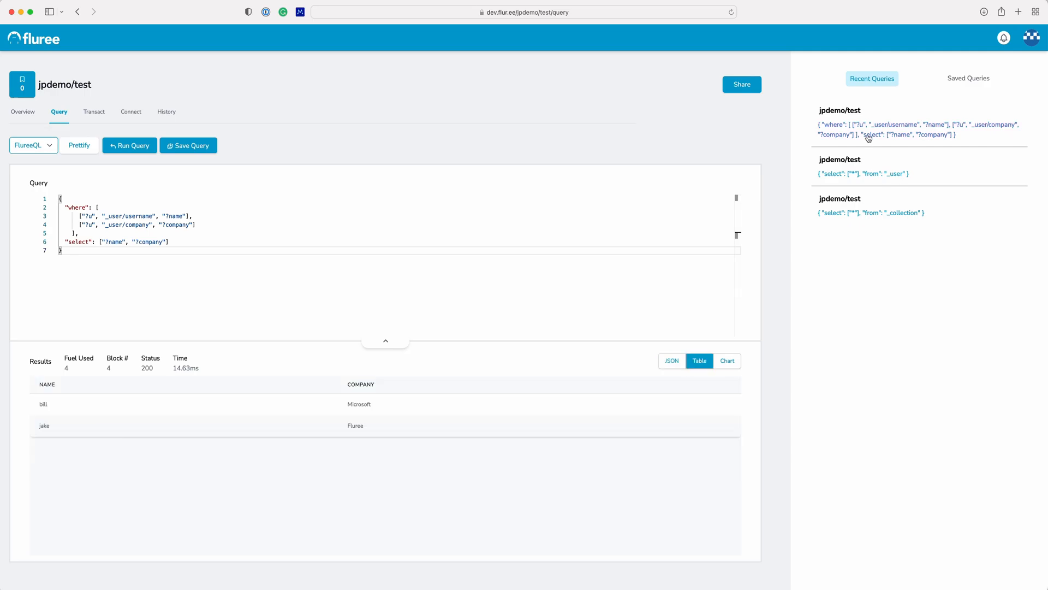
mouse_move(784, 130)
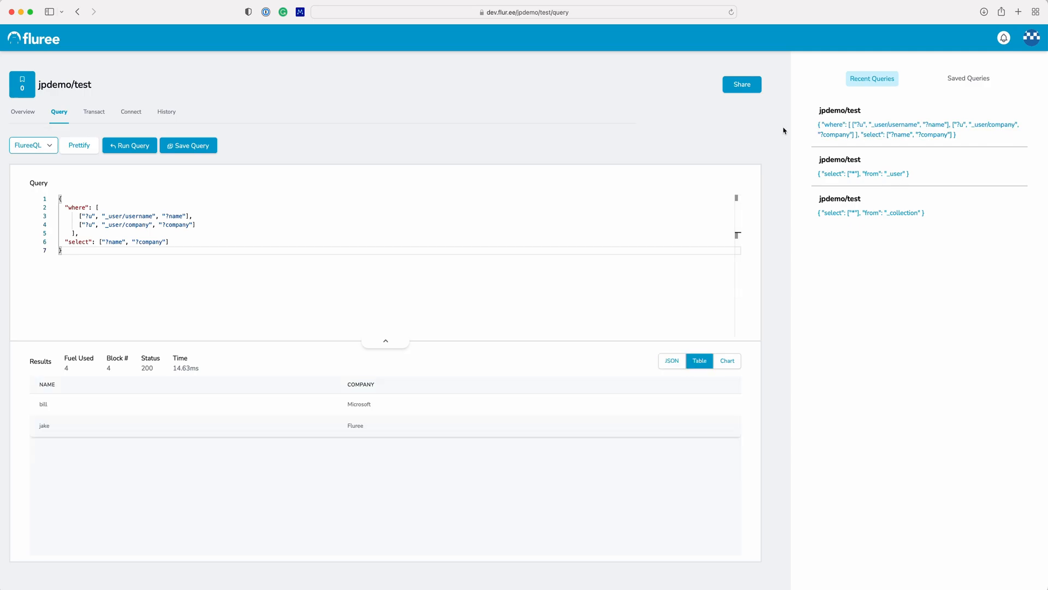
mouse_move(323, 134)
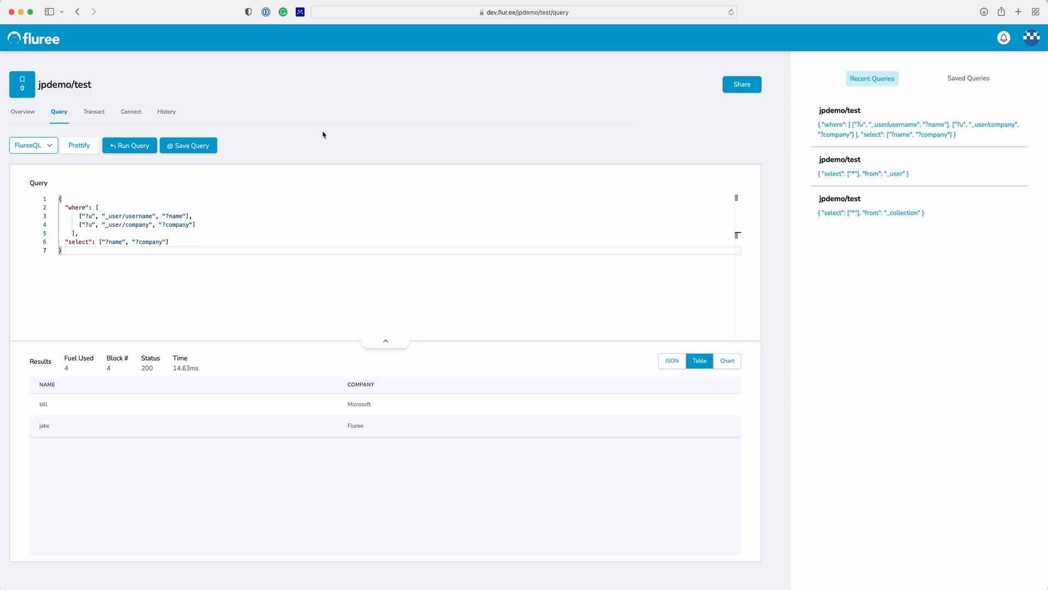
- Save the query with the description 'users table' and confirm the saved notice
click(188, 145)
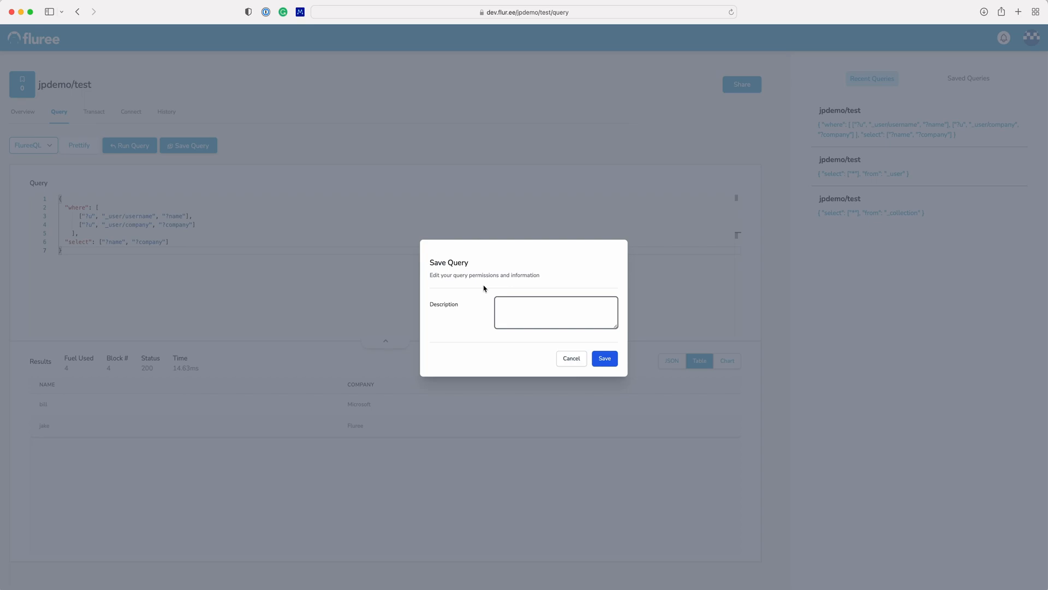
text(users tabl)
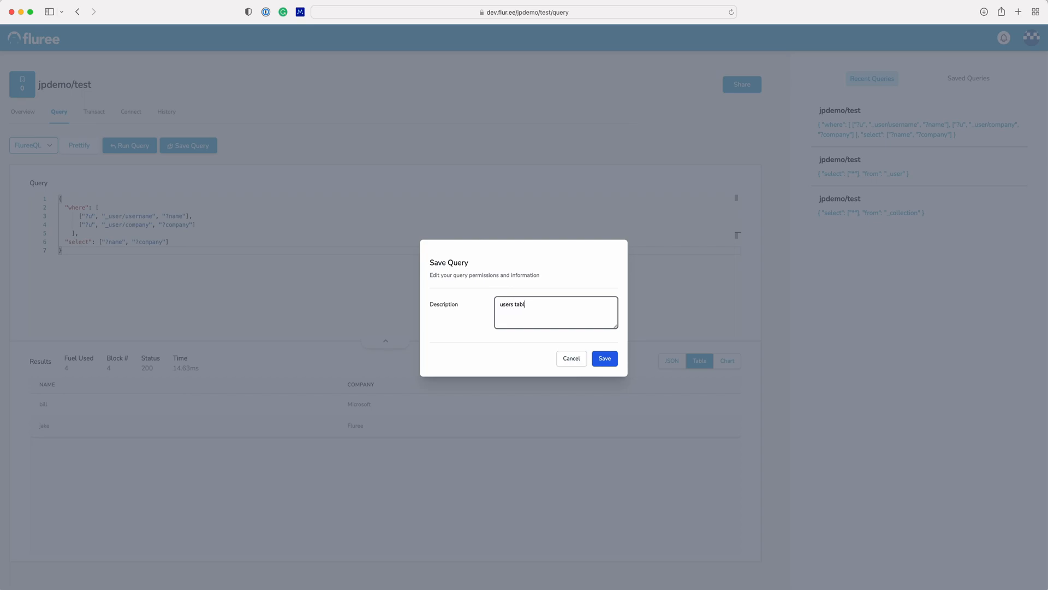
click(604, 358)
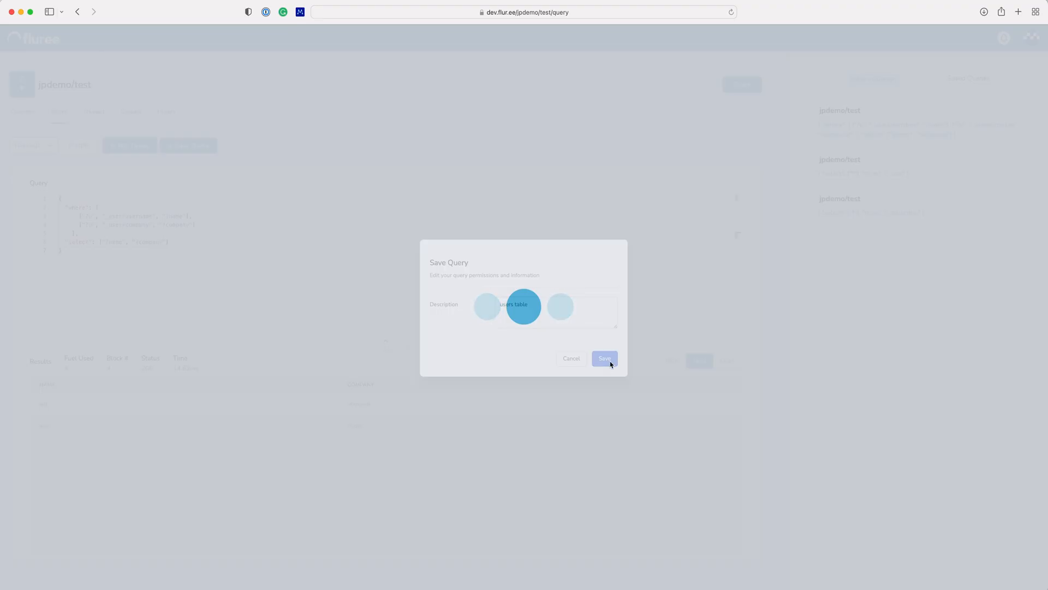
click(603, 358)
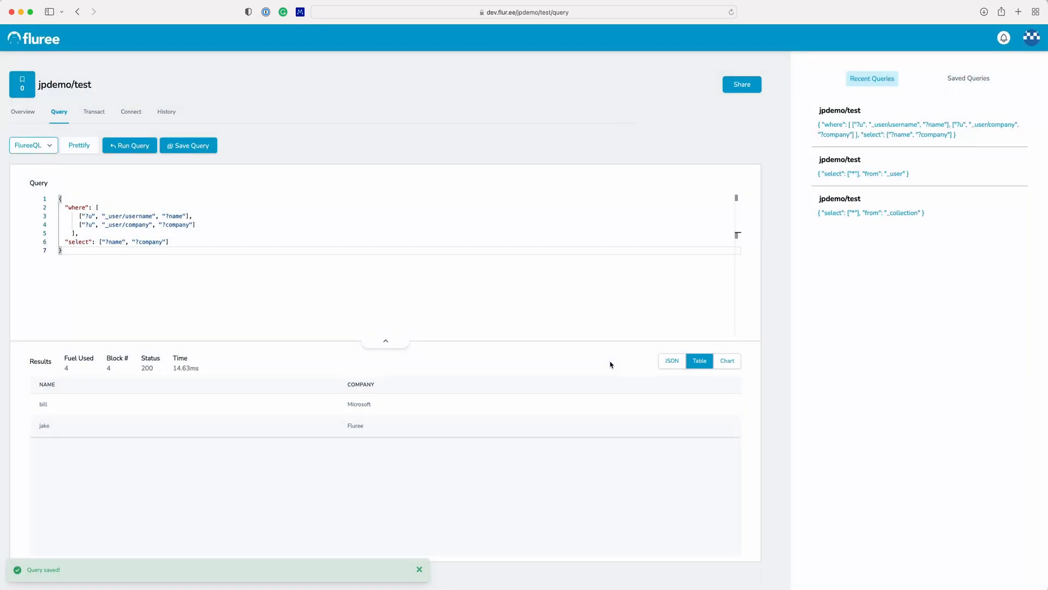
mouse_move(22, 111)
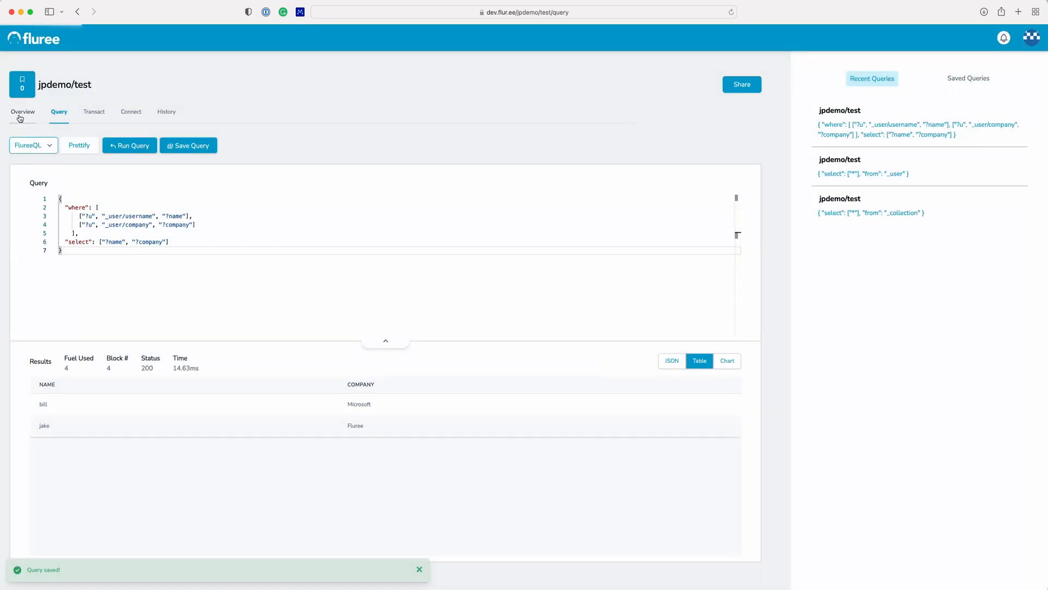
- Go via Overview and the account menu to the profile's Saved Queries listing 'users table' for jpdemo/test
click(23, 111)
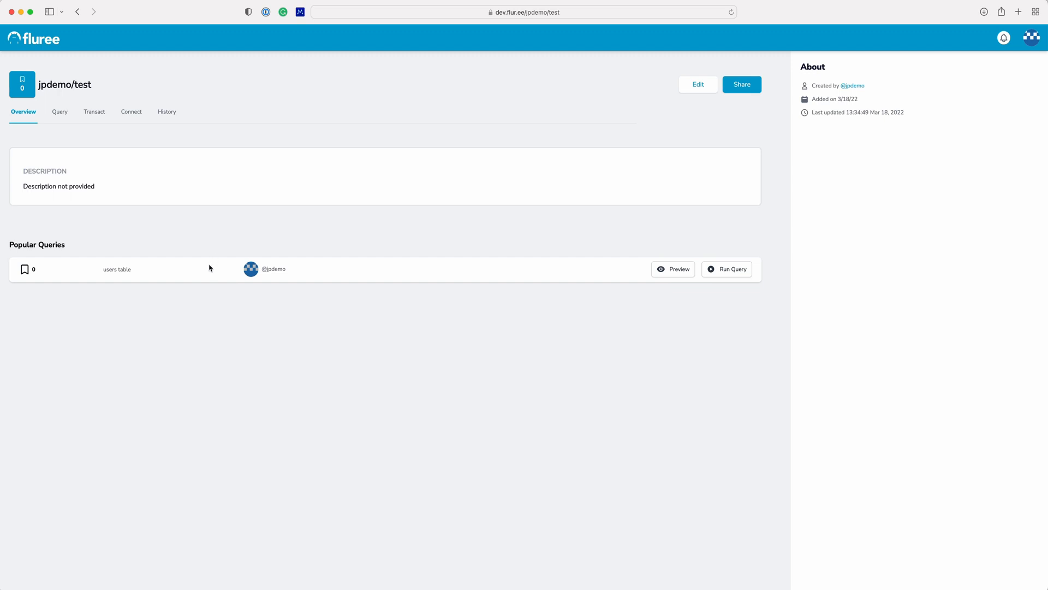
click(1032, 37)
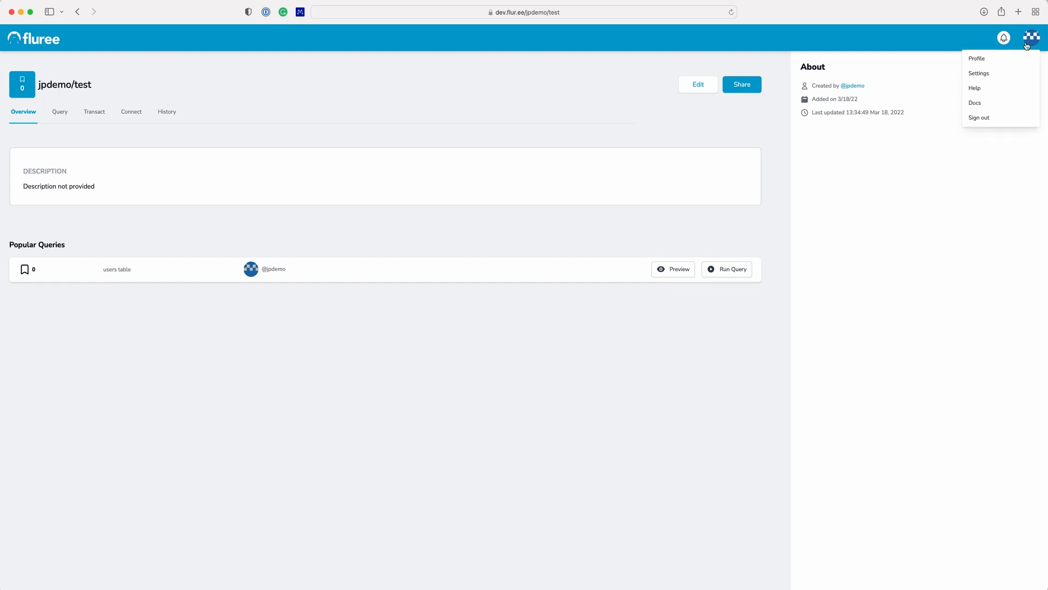
click(976, 58)
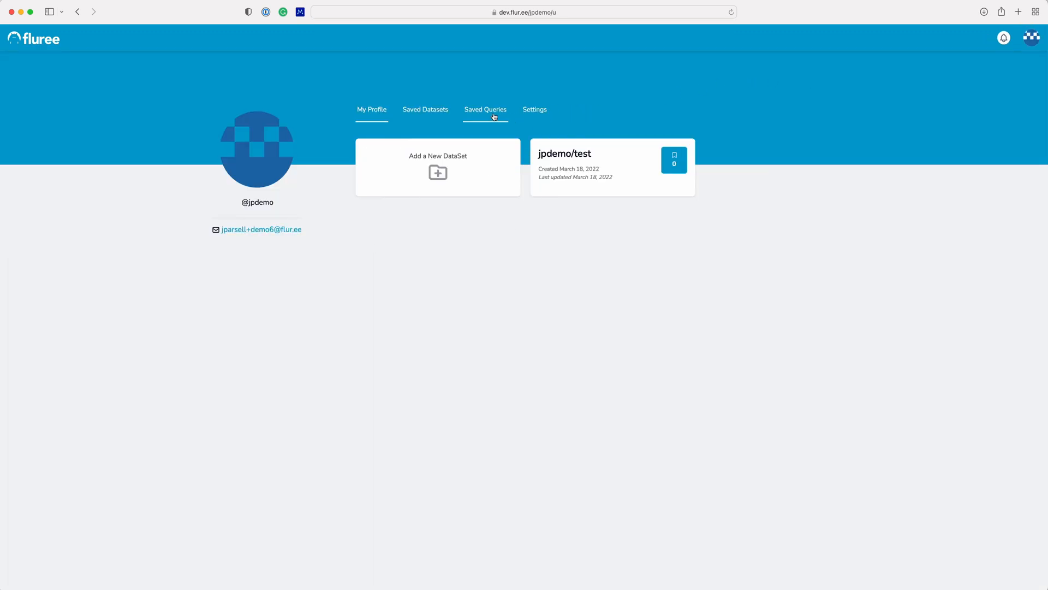
click(485, 109)
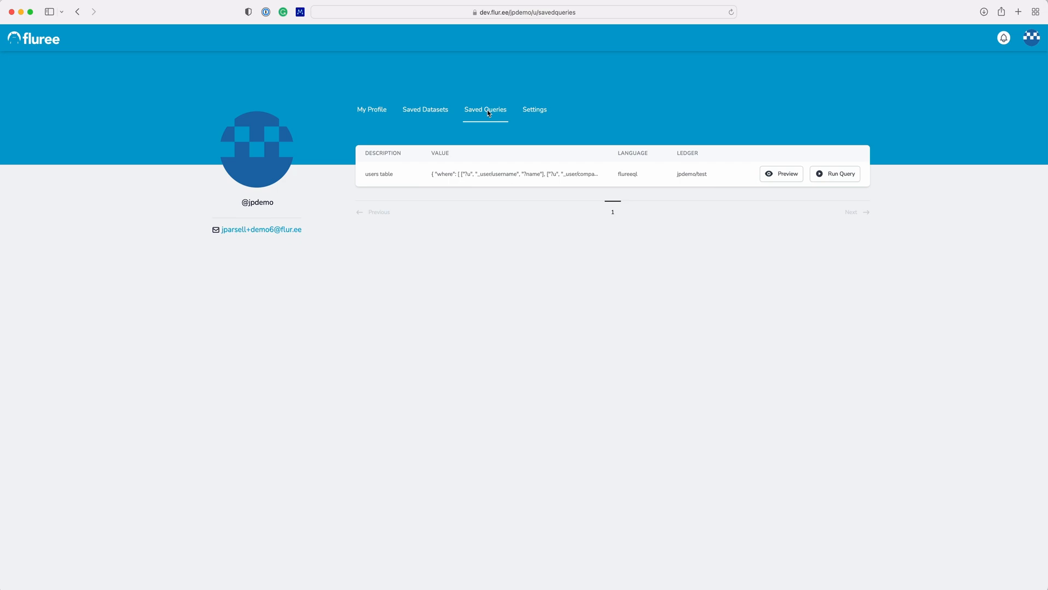
mouse_move(852, 43)
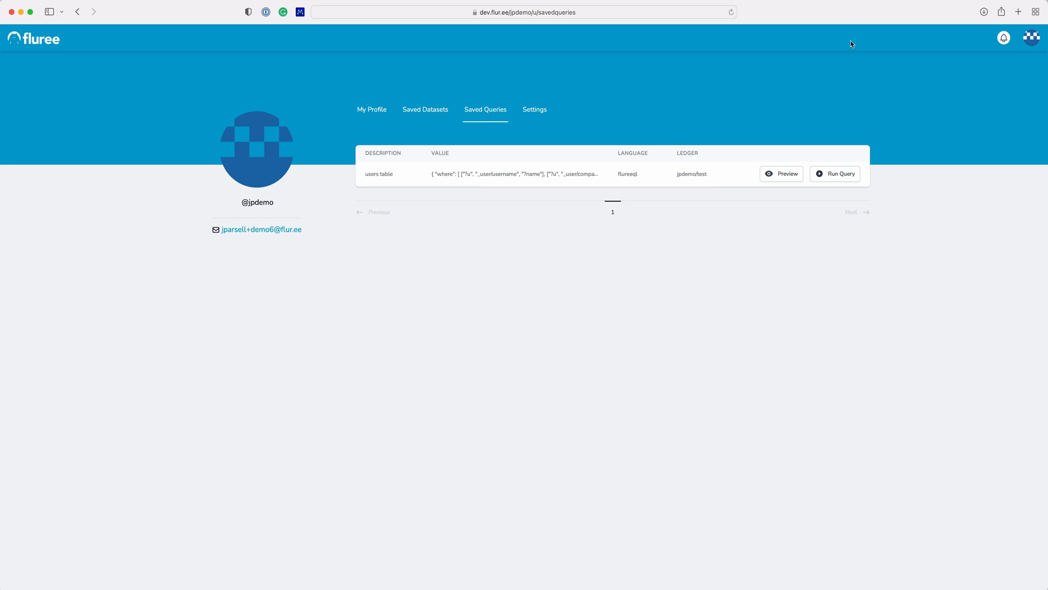
click(1032, 37)
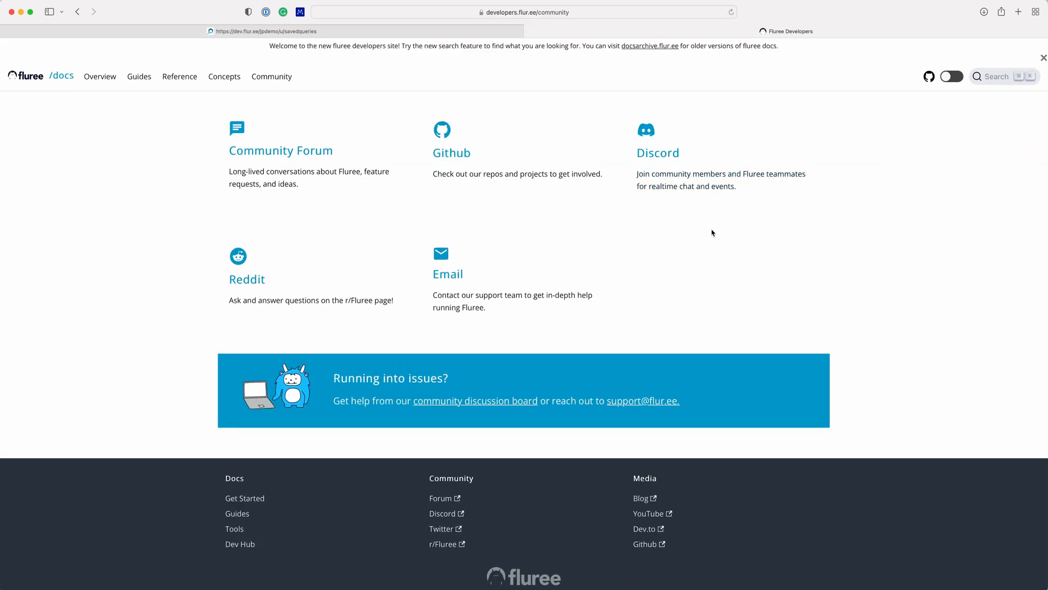
click(994, 76)
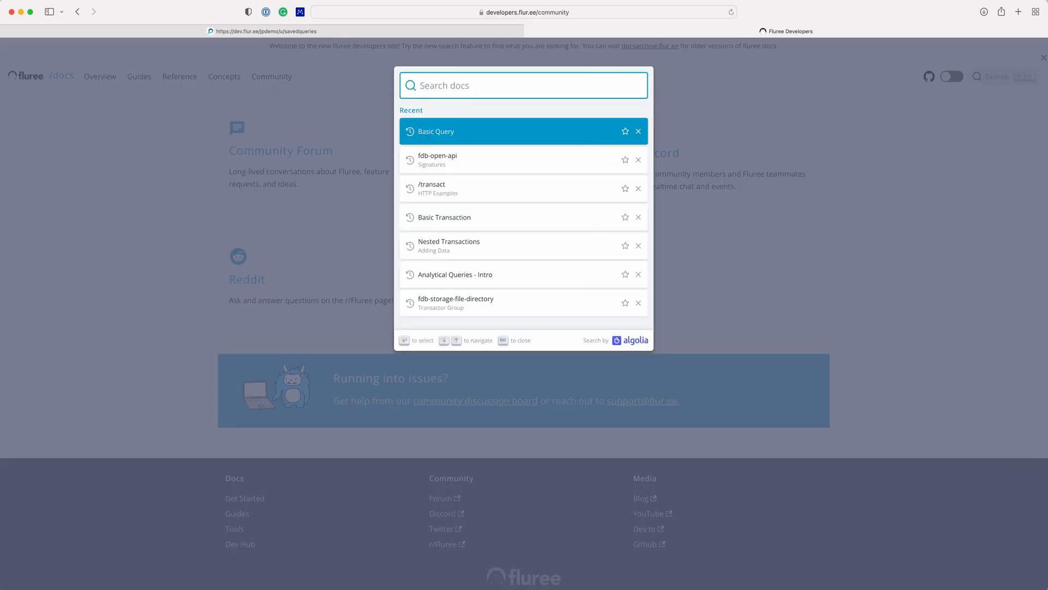
click(436, 131)
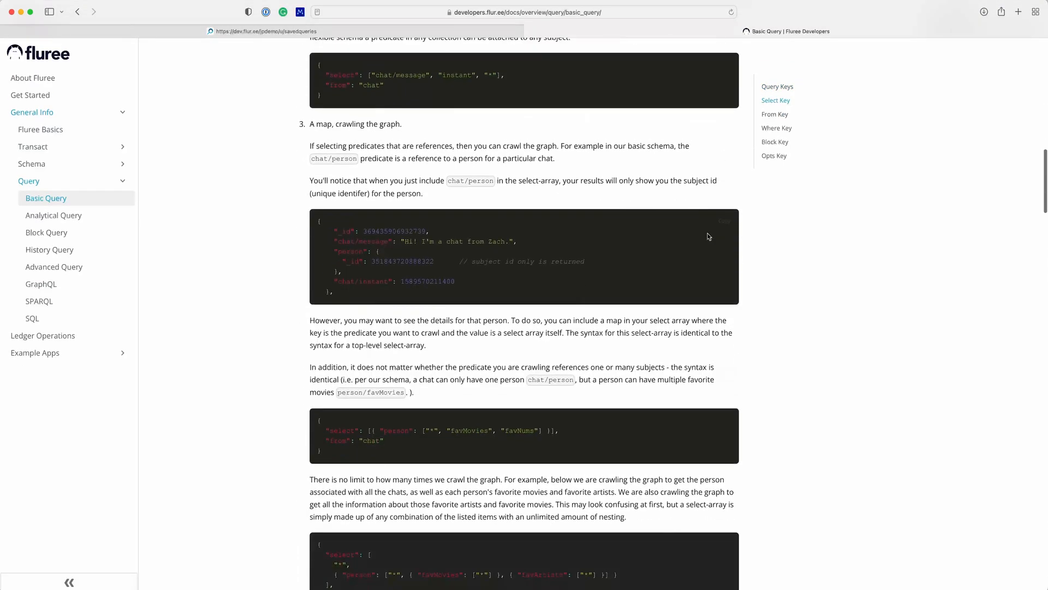
click(266, 32)
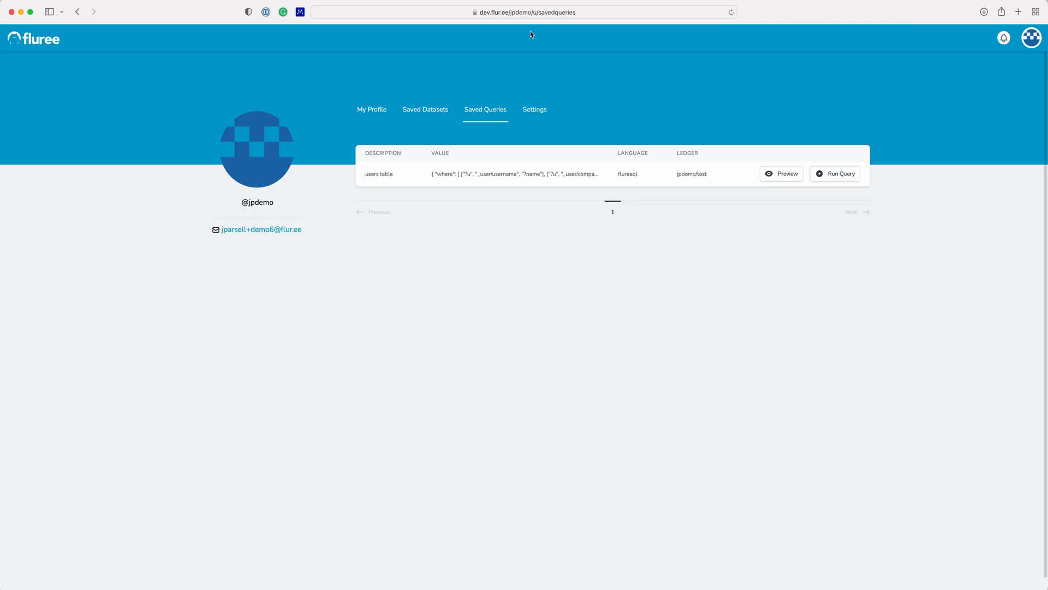